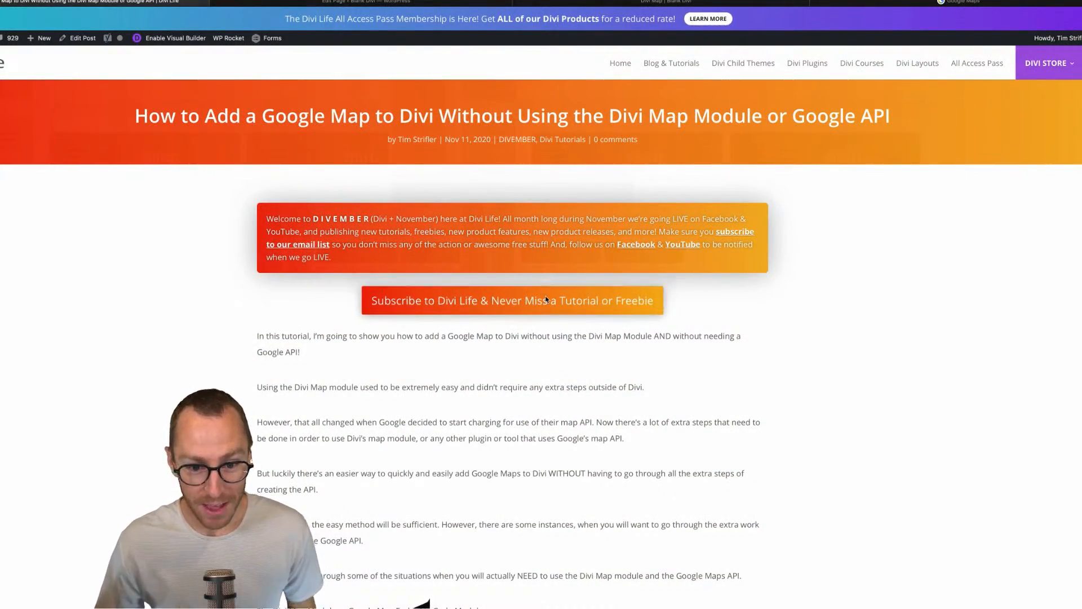
pyautogui.moveTo(428, 307)
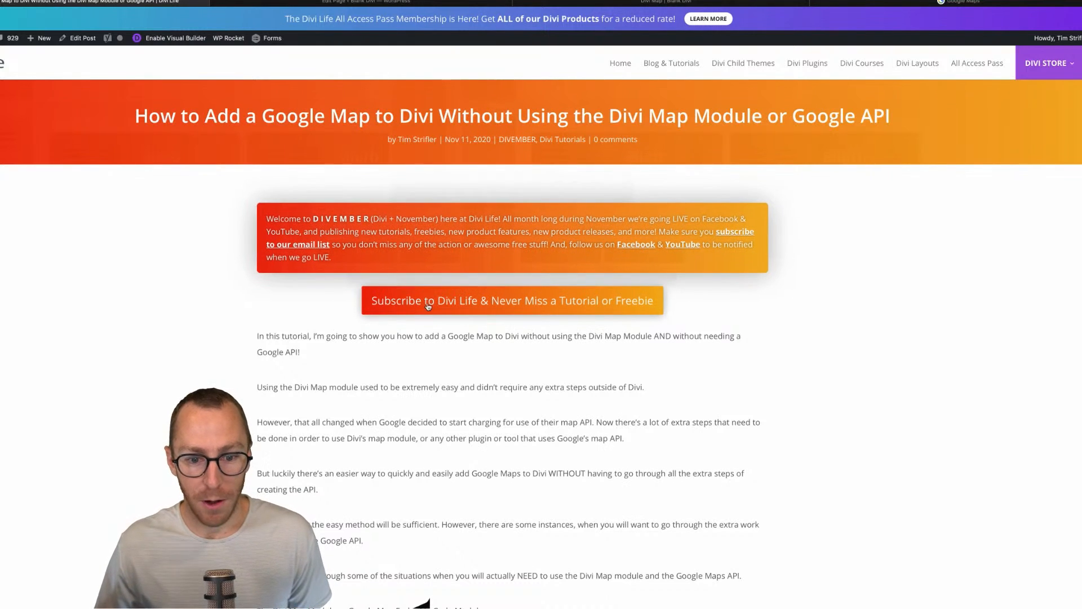
# Load the Divi Map version of the contact page and scroll through its sections
pyautogui.click(511, 300)
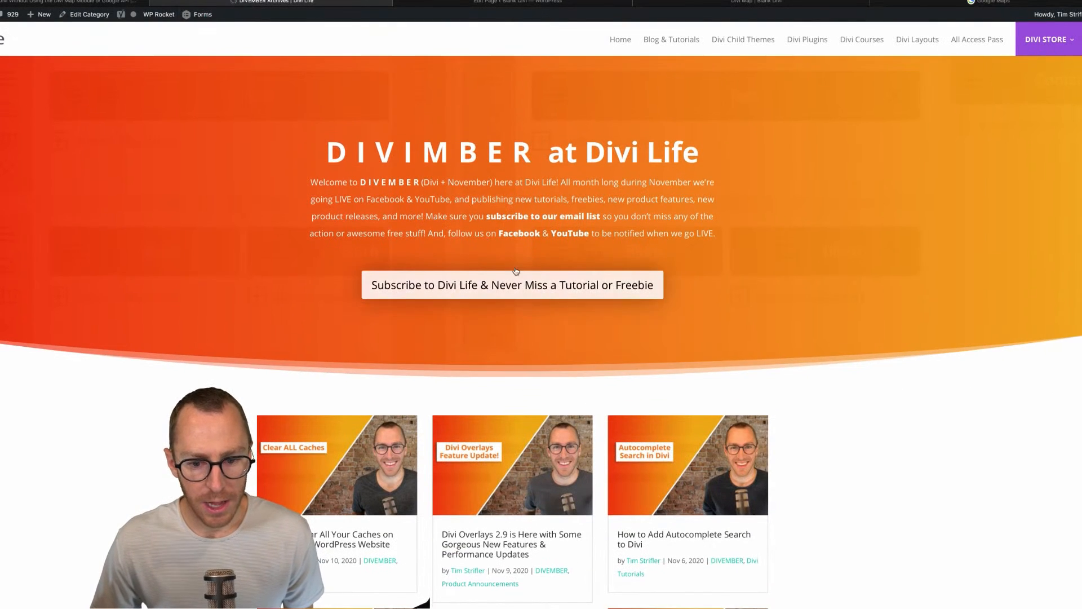
pyautogui.scroll(-3)
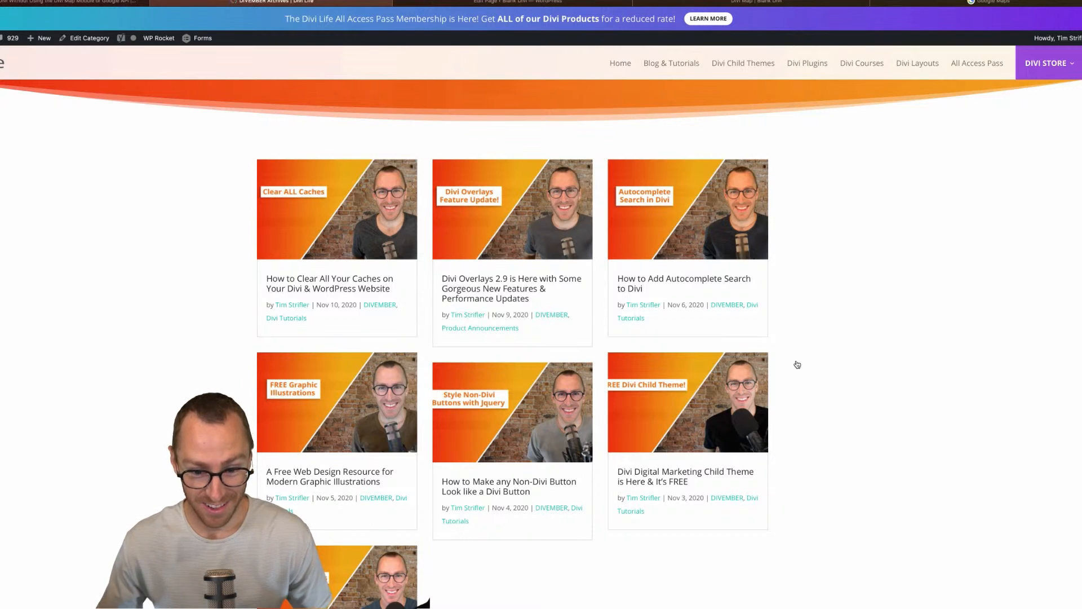
pyautogui.scroll(3)
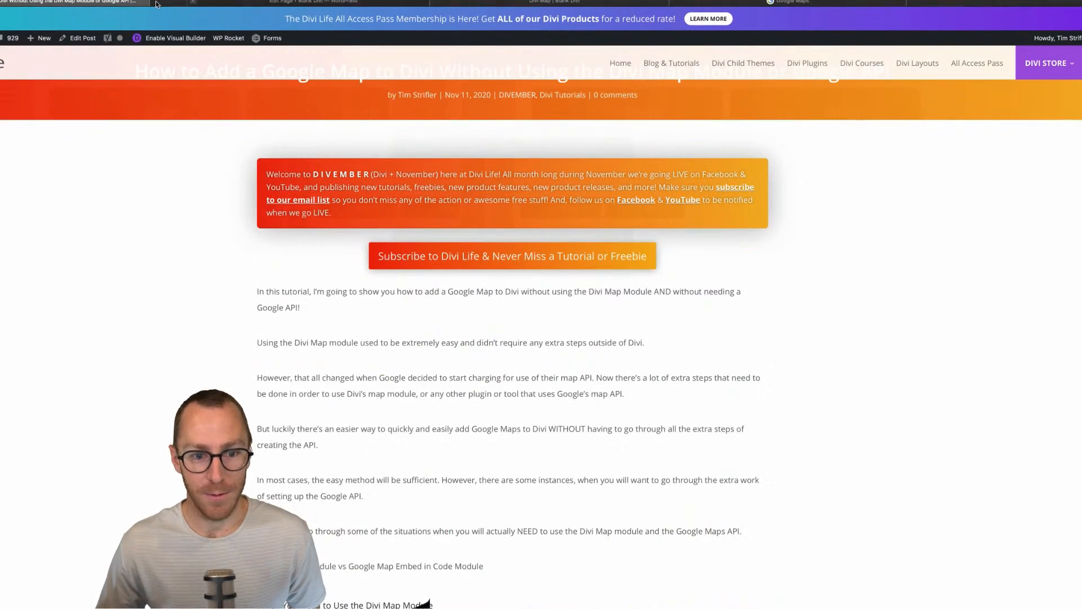
pyautogui.scroll(-3)
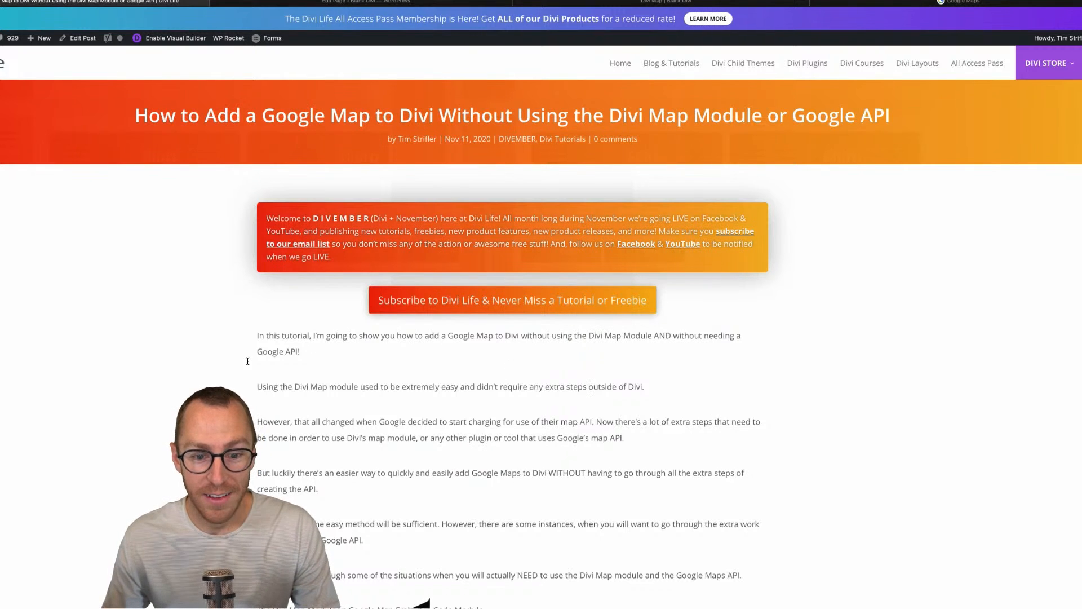
pyautogui.scroll(-3)
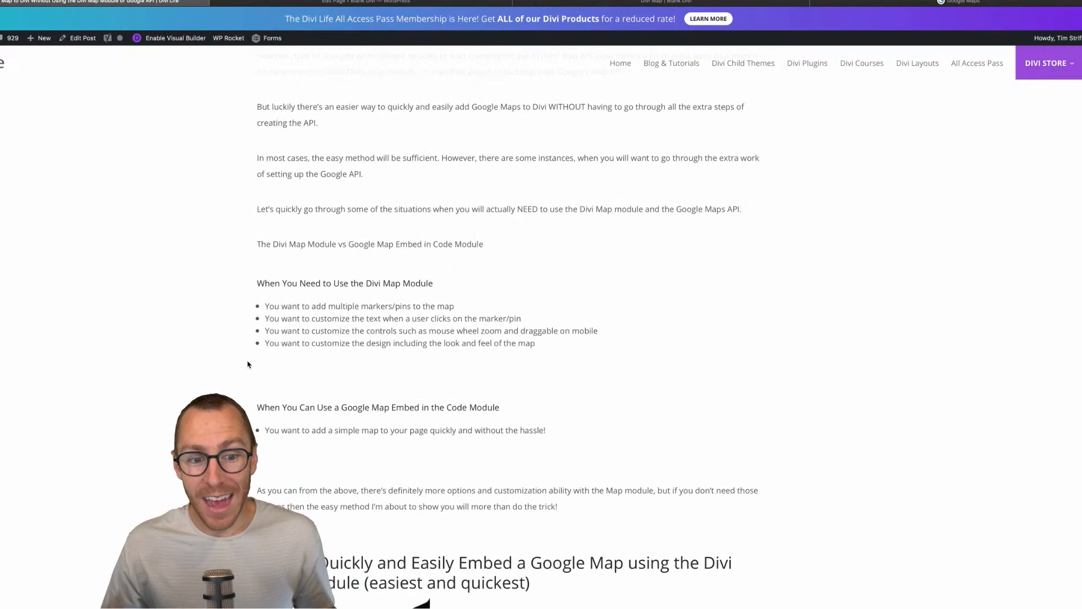
pyautogui.scroll(-3)
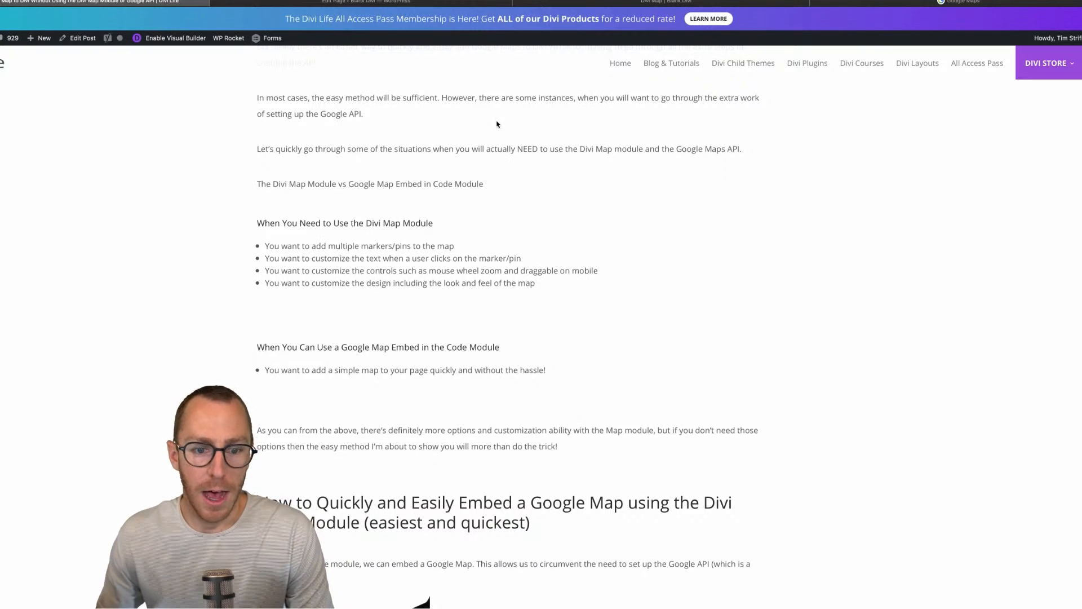
# Scroll to the map area showing the 'can't load Google Maps correctly' error dialog
pyautogui.scroll(-3)
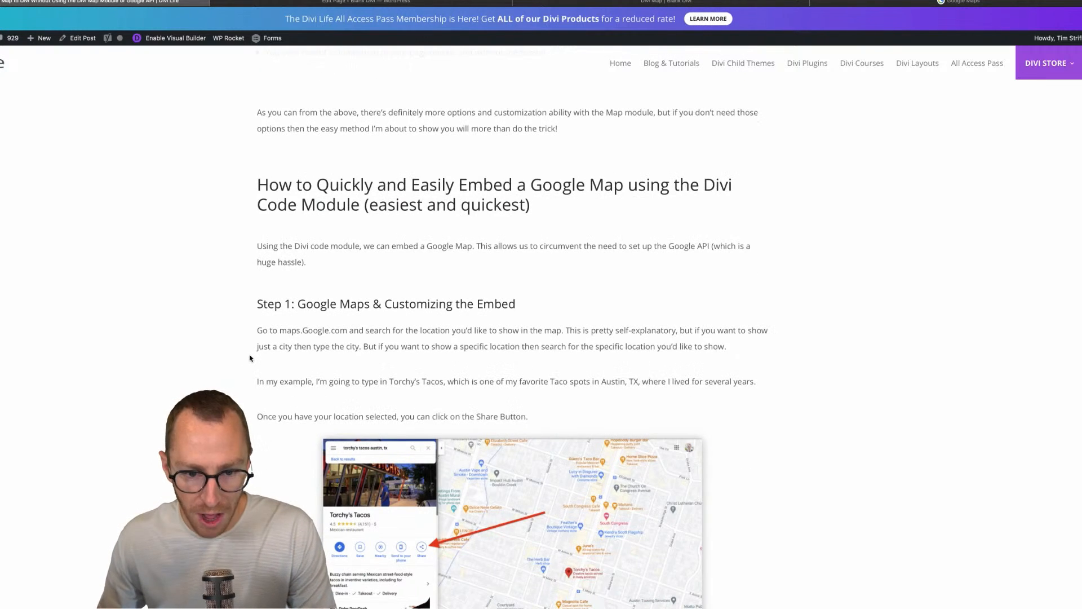
pyautogui.scroll(3)
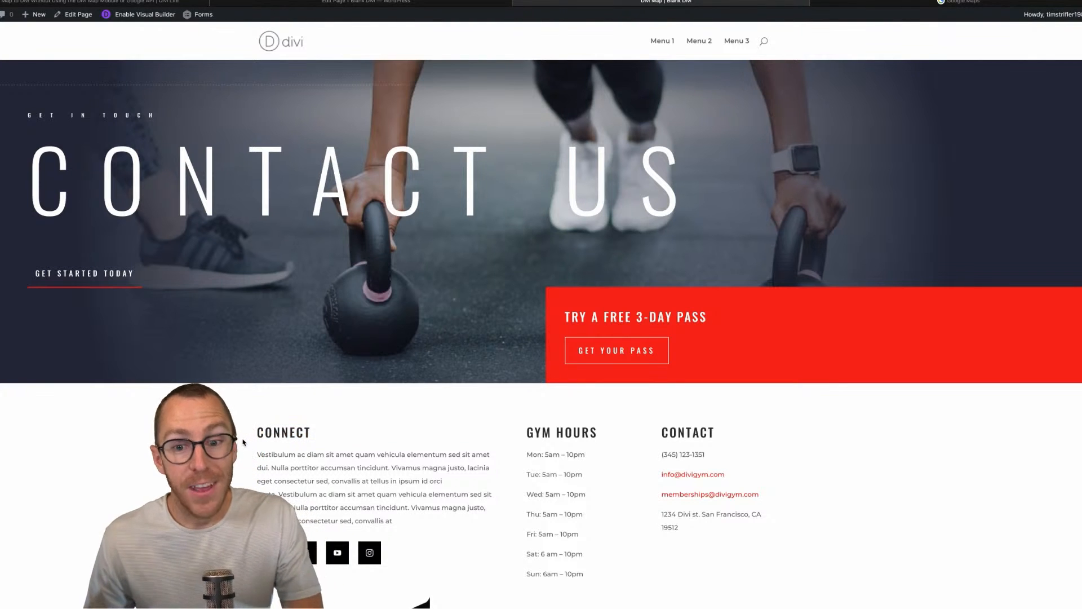
pyautogui.scroll(-3)
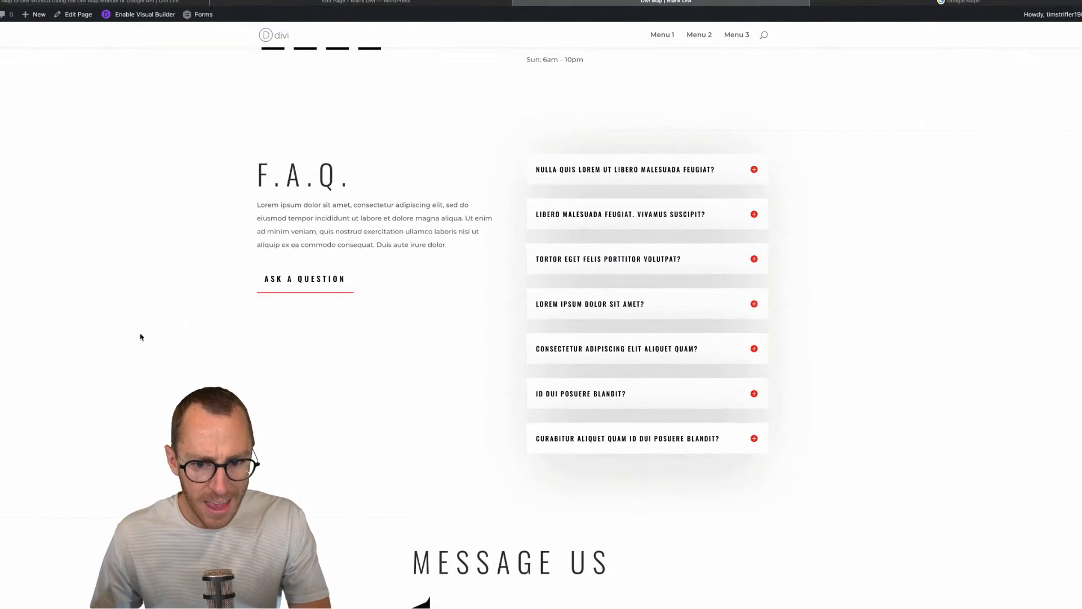
pyautogui.scroll(-3)
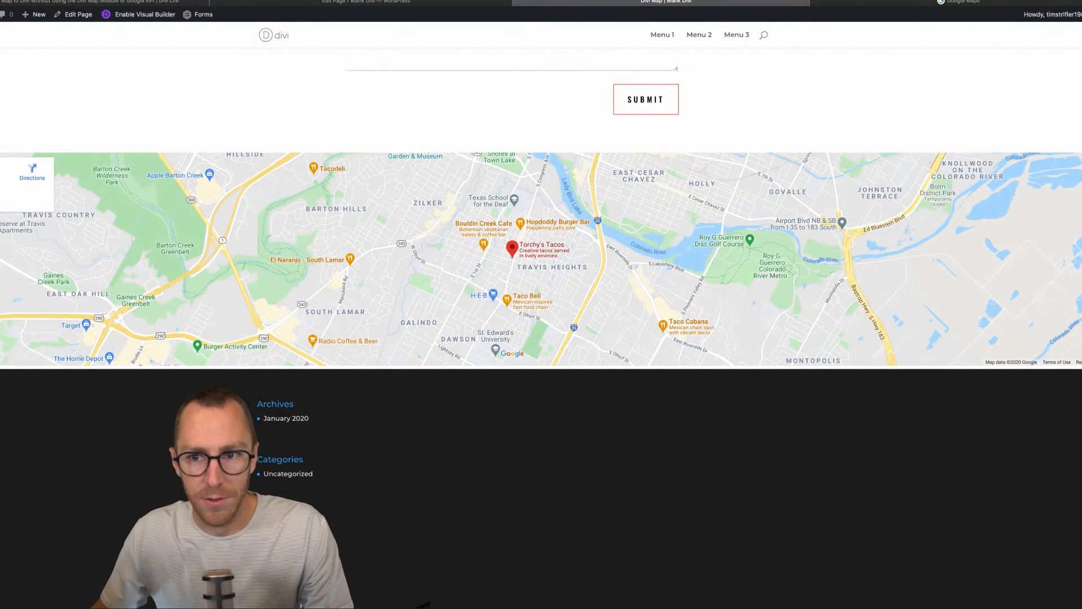
pyautogui.moveTo(567, 32)
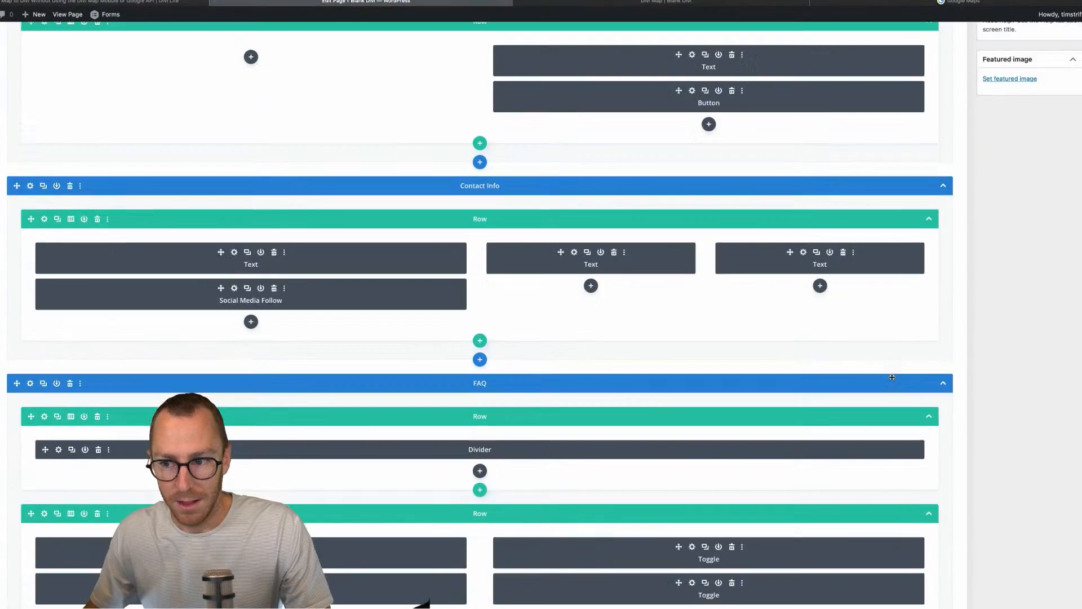
pyautogui.scroll(3)
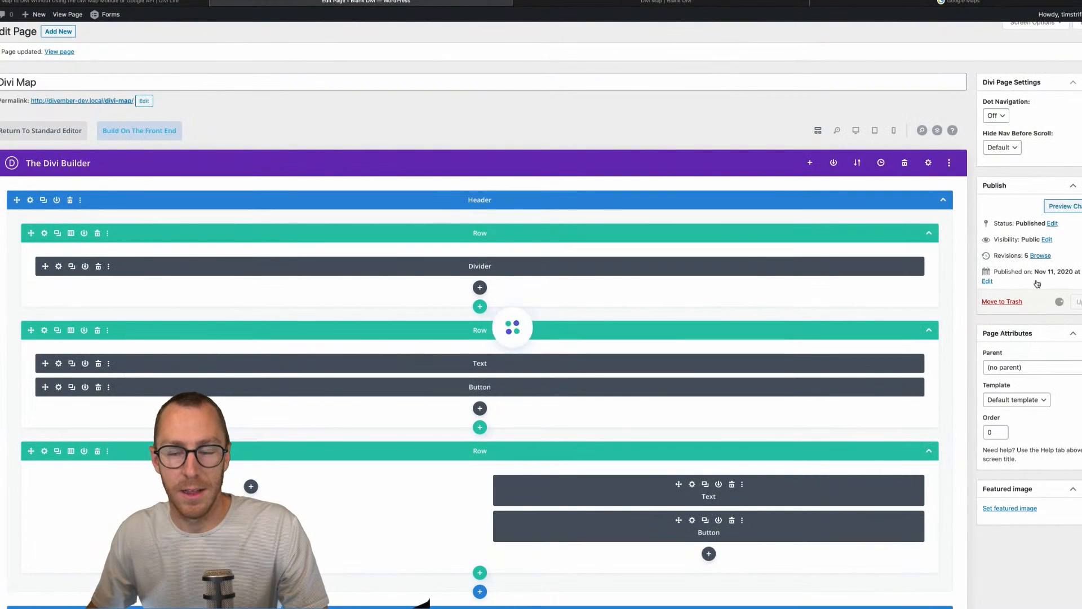
pyautogui.moveTo(666, 7)
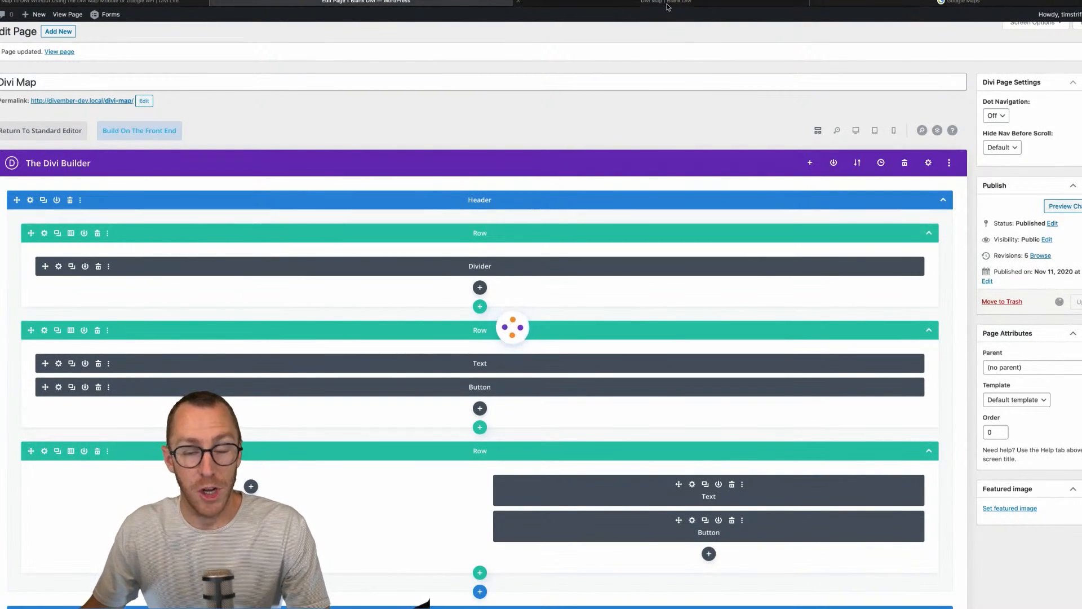
pyautogui.moveTo(573, 22)
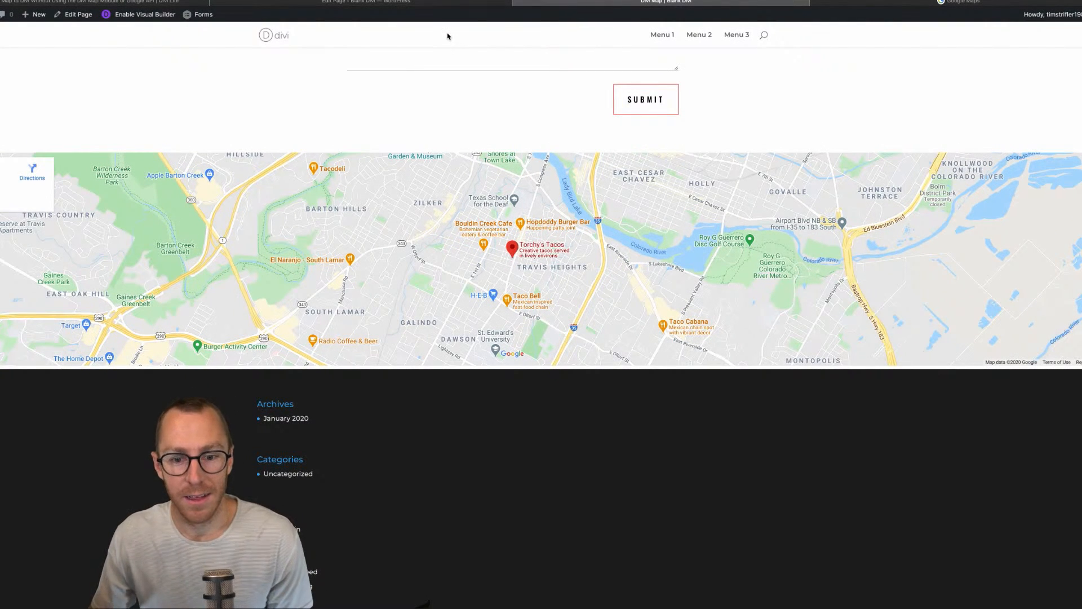
pyautogui.moveTo(478, 346)
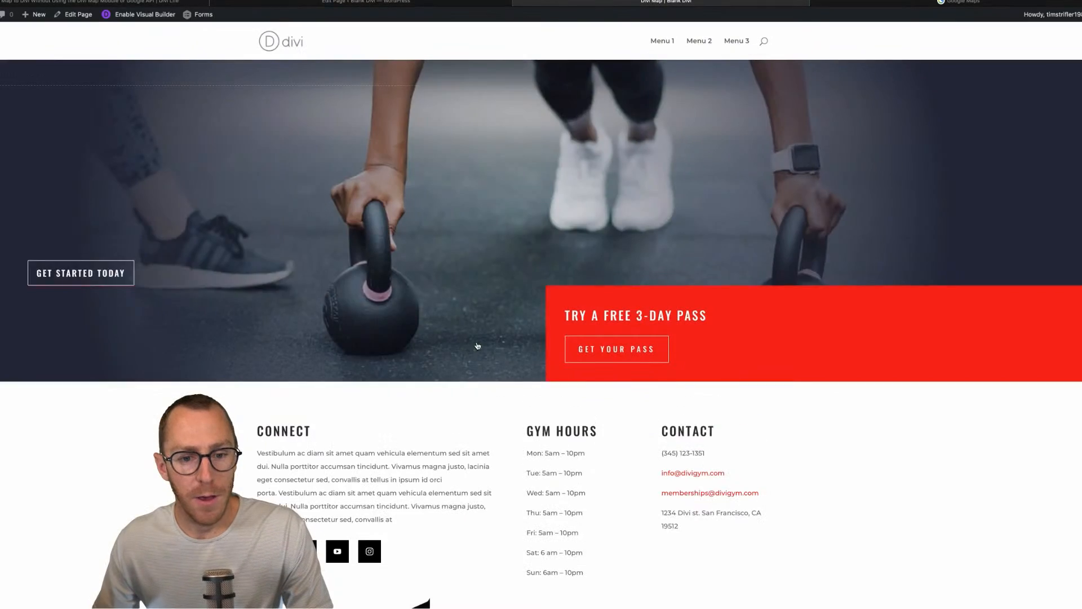
pyautogui.scroll(-3)
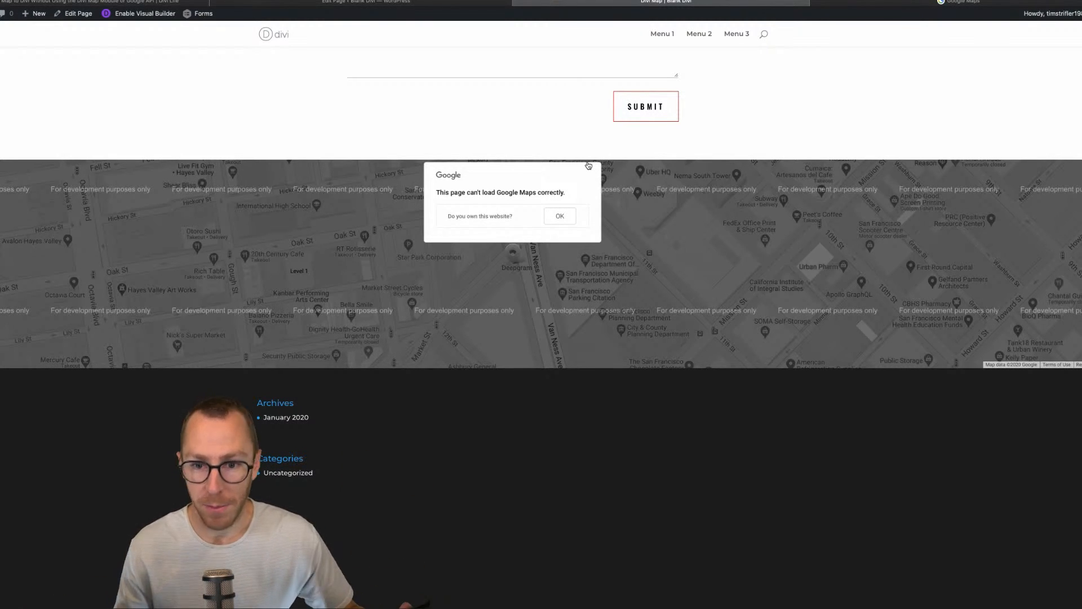
pyautogui.moveTo(540, 143)
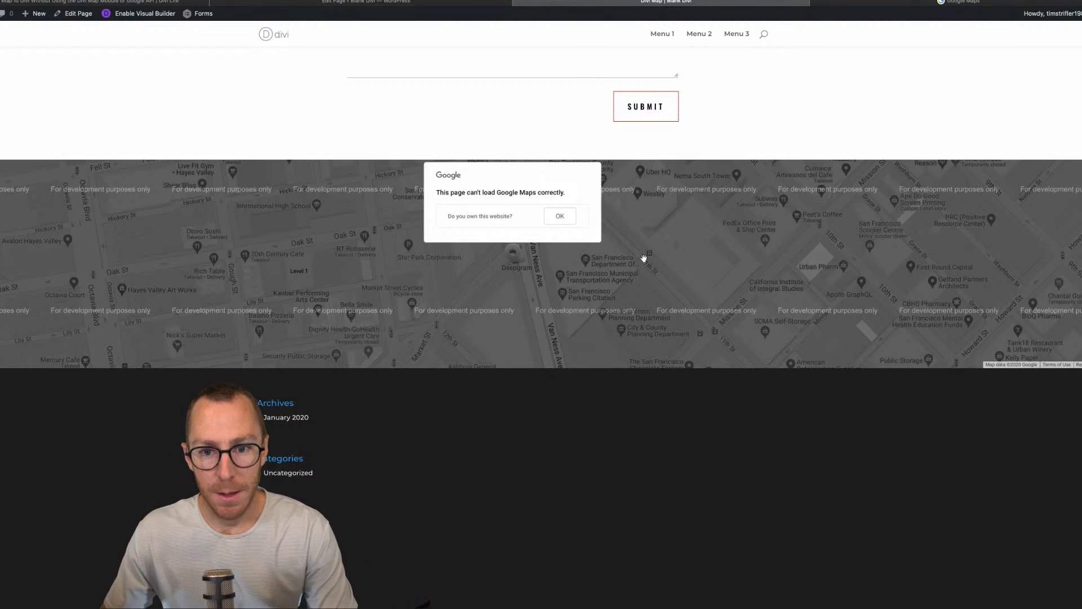
pyautogui.moveTo(521, 124)
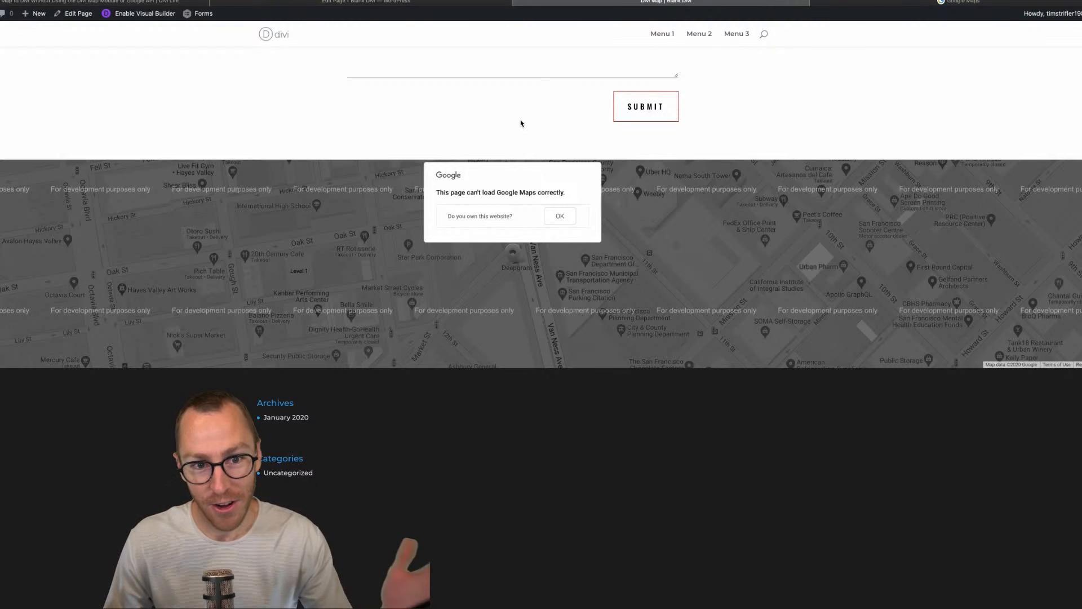
pyautogui.moveTo(365, 2)
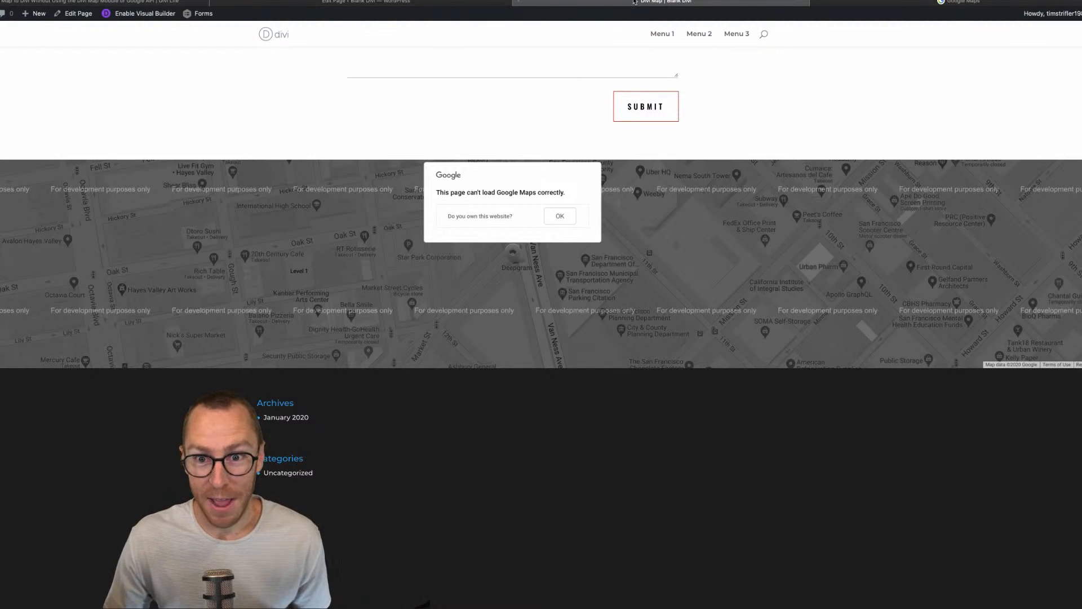
pyautogui.moveTo(659, 1)
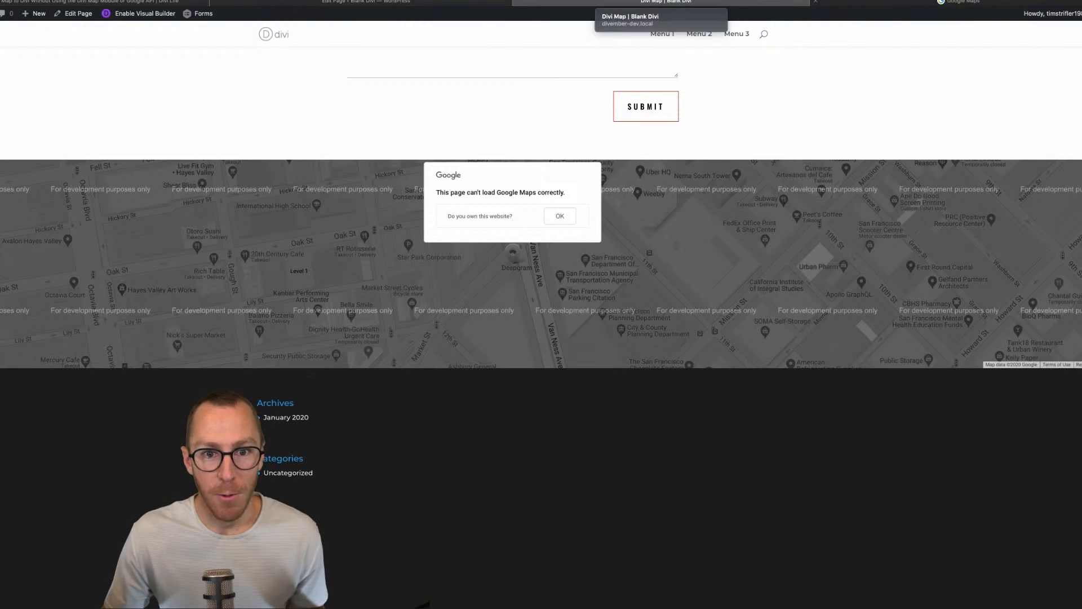
# Zoom Google Maps from the Austin overview in on the Torchy's Tacos pin near S Congress Ave
pyautogui.click(960, 1)
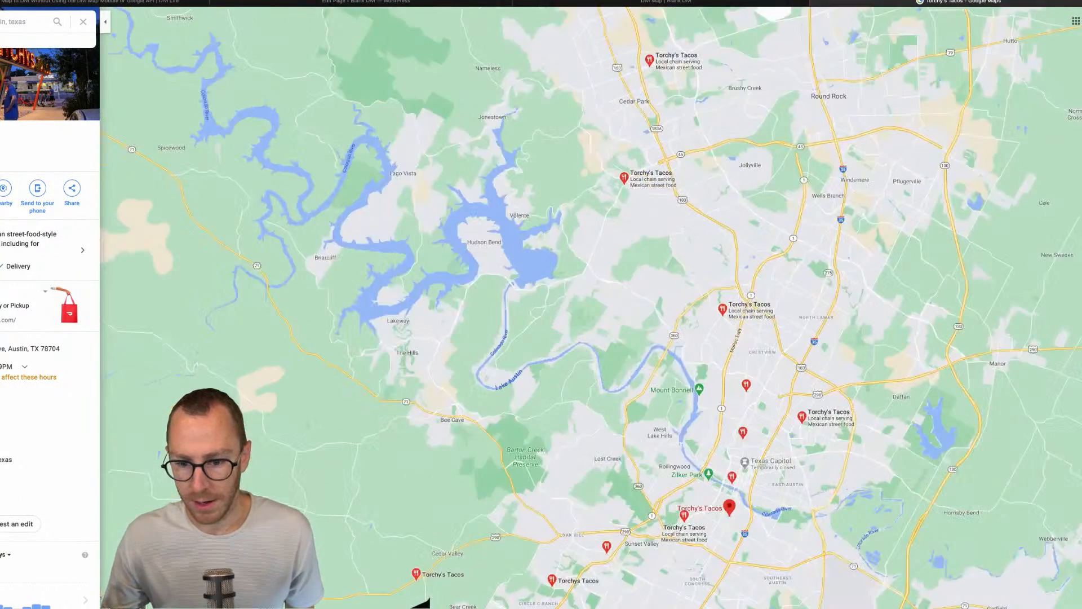
pyautogui.scroll(-3)
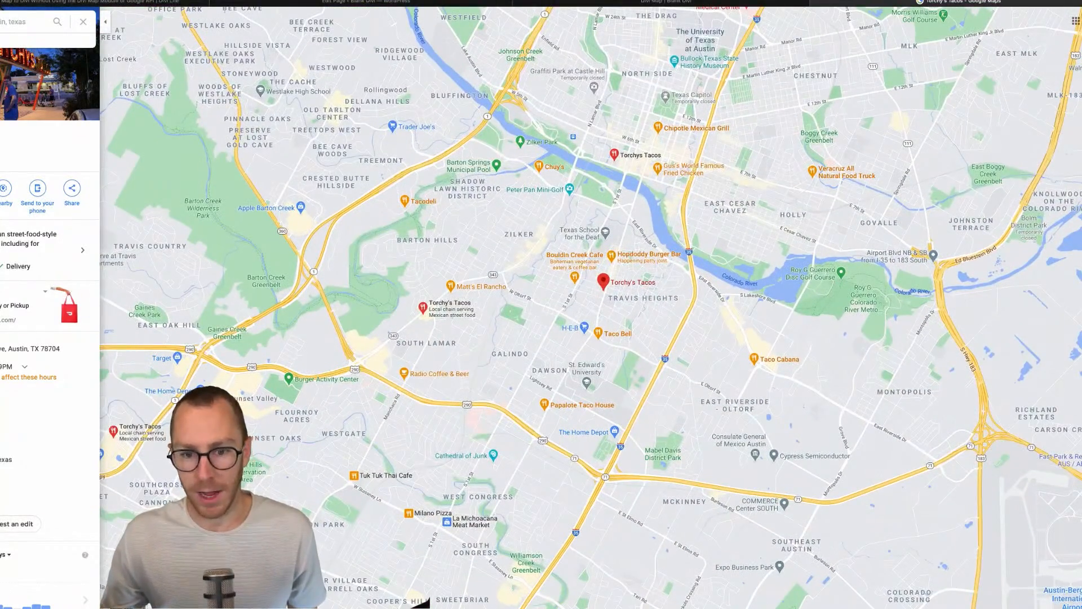
pyautogui.scroll(3)
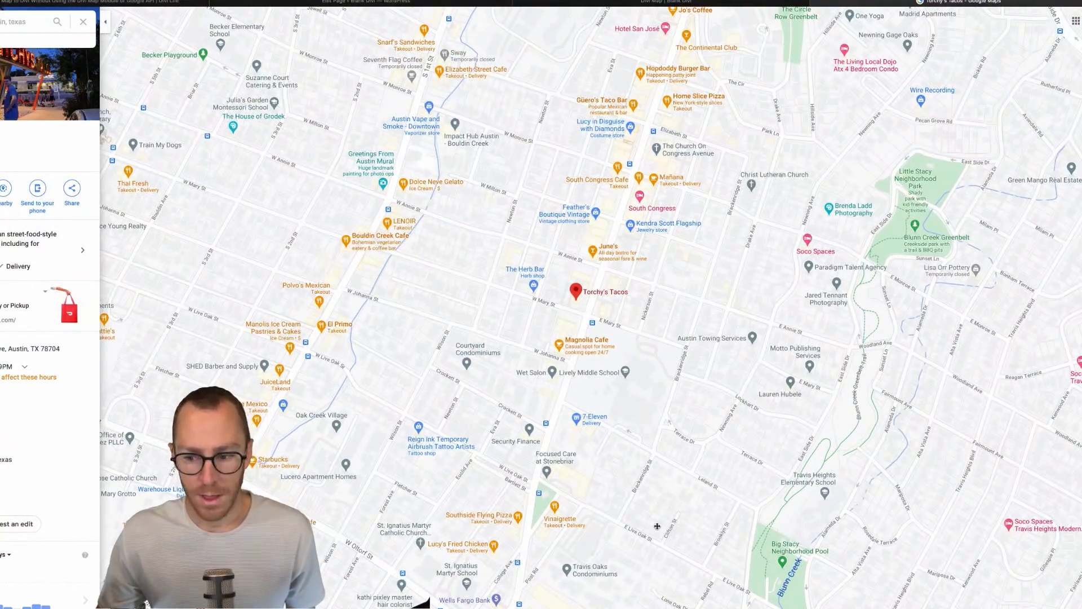
pyautogui.moveTo(268, 193)
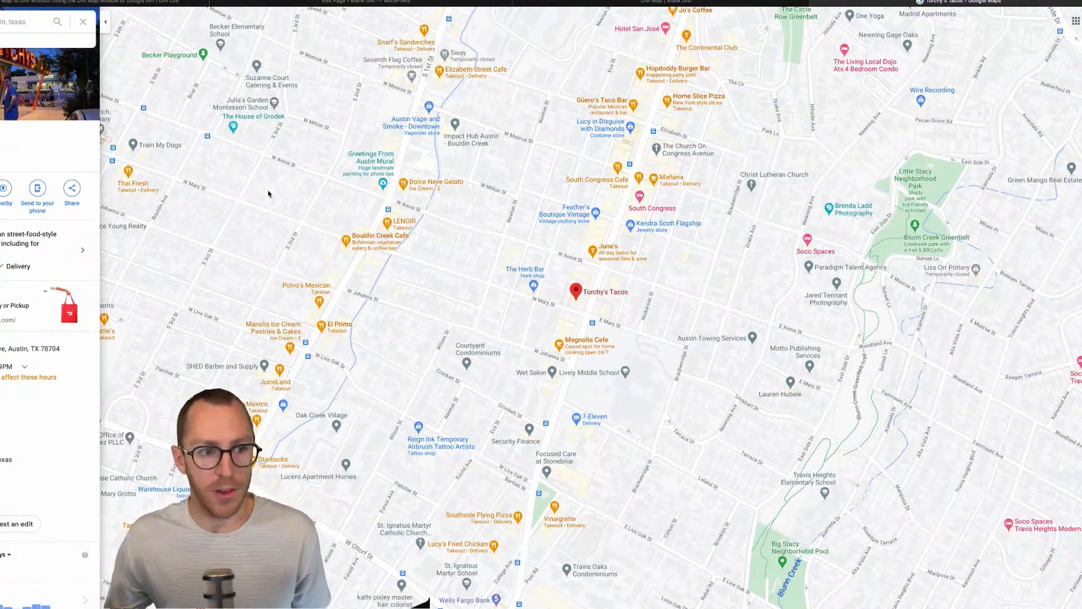
pyautogui.moveTo(69, 153)
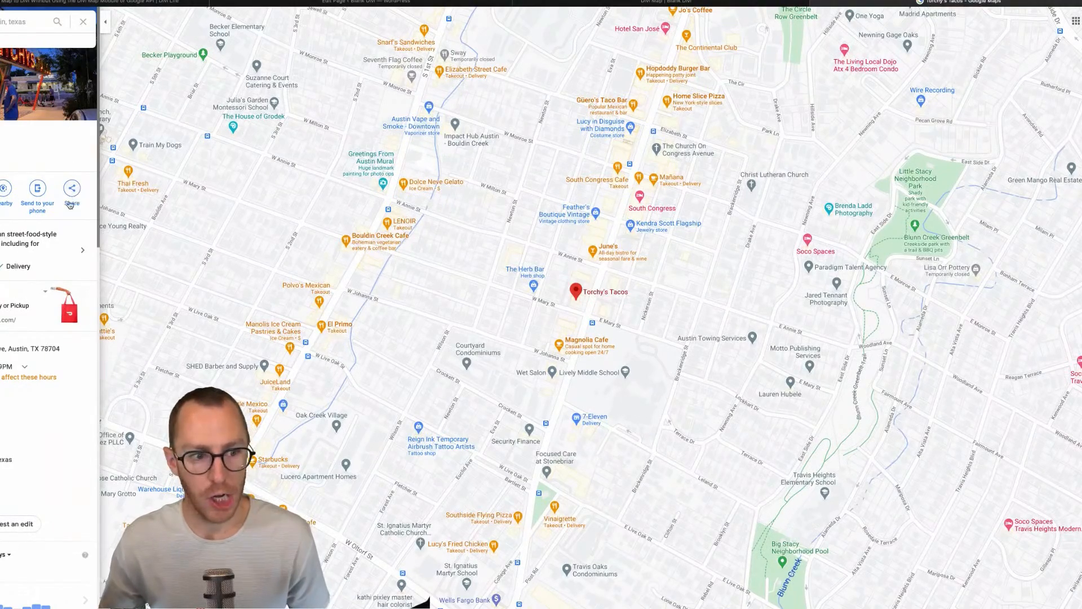
pyautogui.moveTo(61, 156)
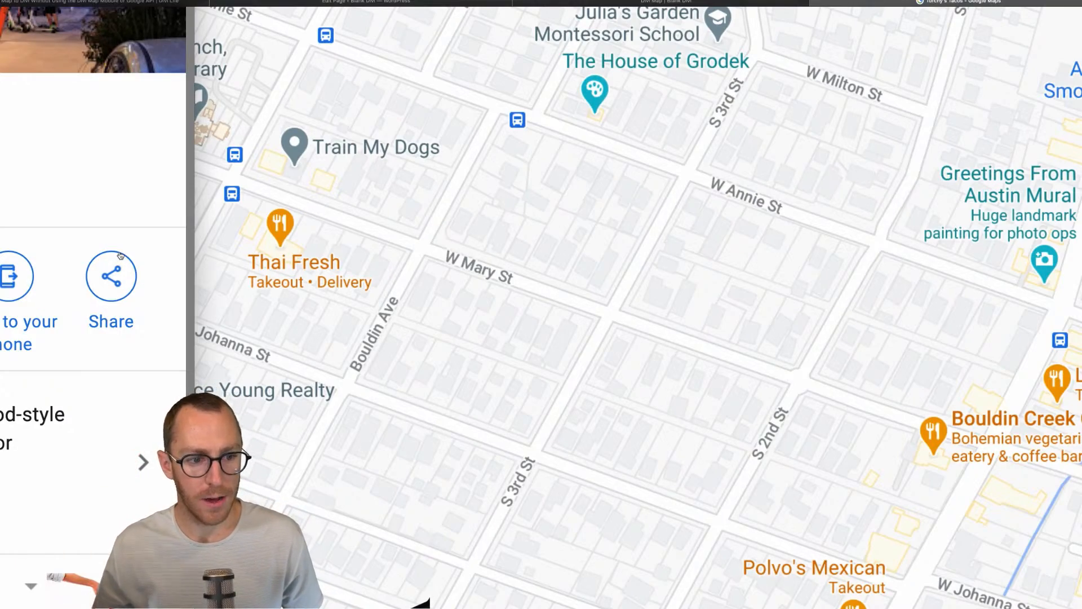
pyautogui.scroll(-3)
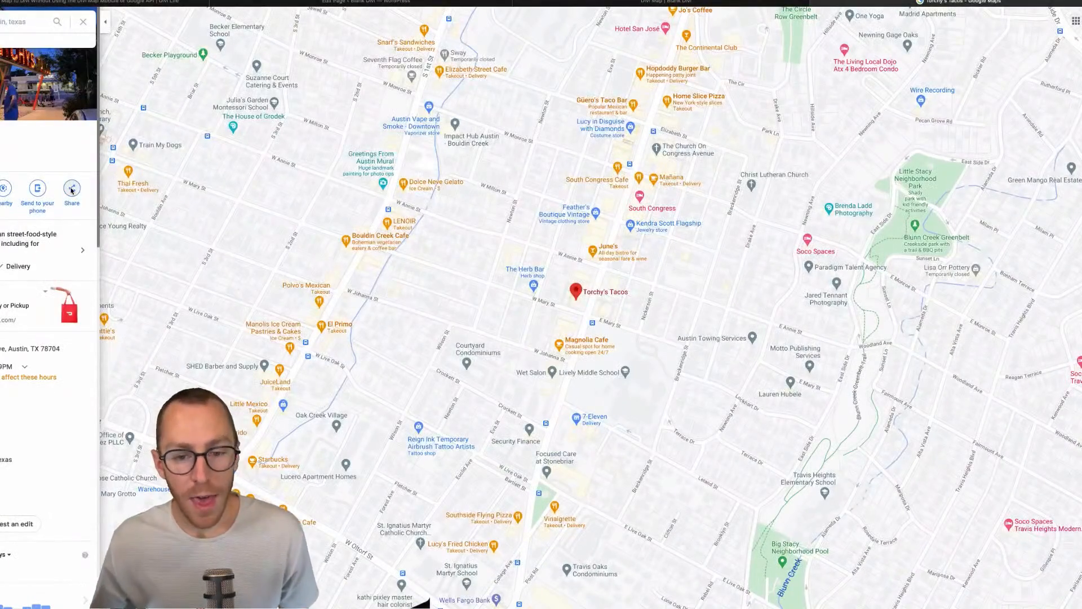
# Share Torchy's Tacos as an embeddable map, preview its zoom, and copy the medium-size embed HTML
pyautogui.click(72, 192)
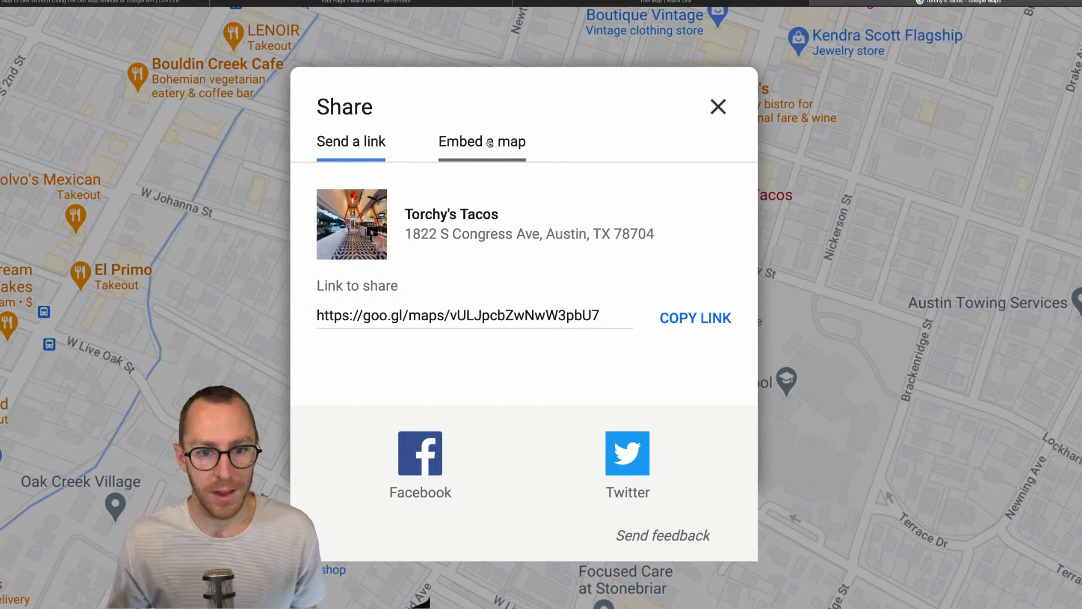
pyautogui.click(481, 142)
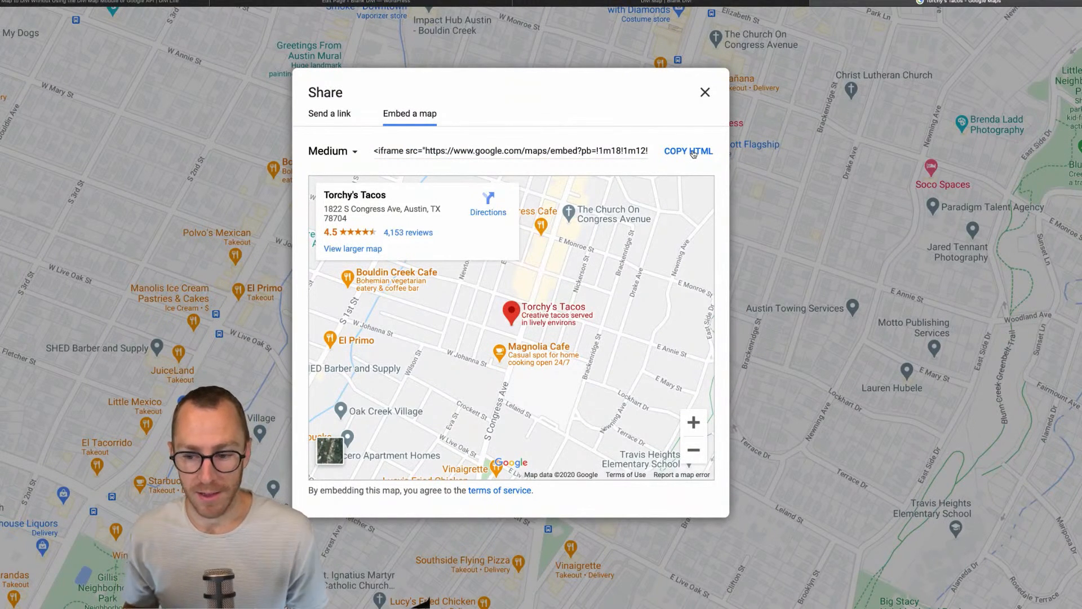
pyautogui.moveTo(696, 447)
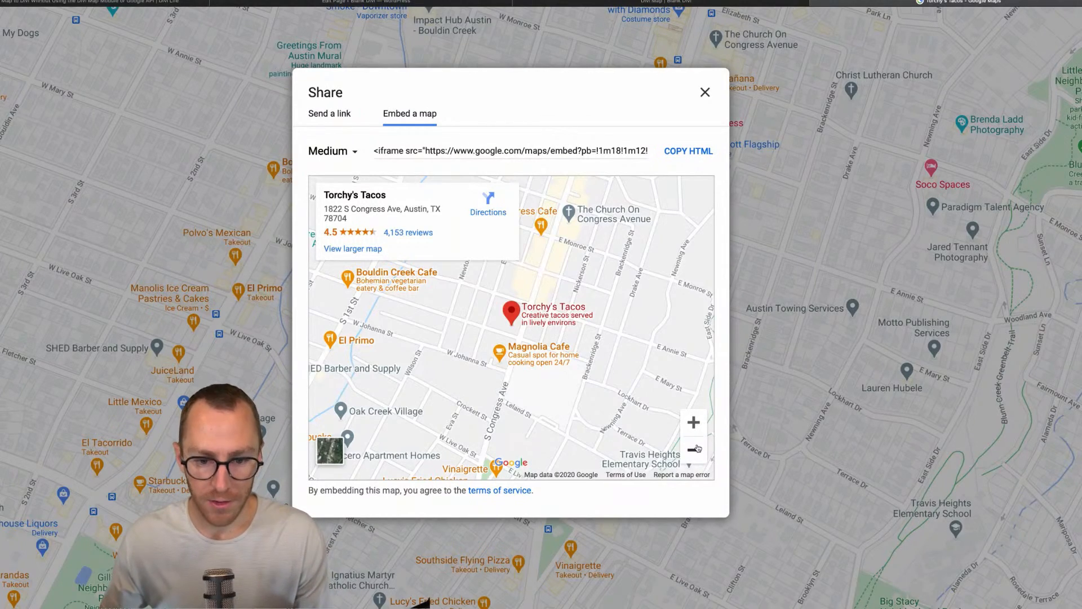
pyautogui.click(694, 448)
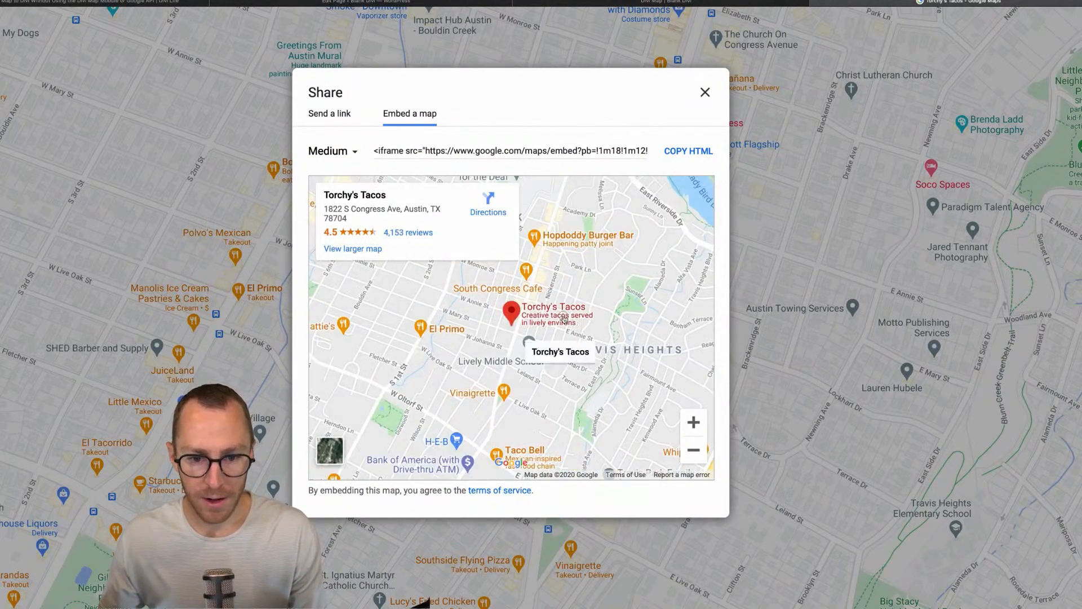
pyautogui.click(694, 422)
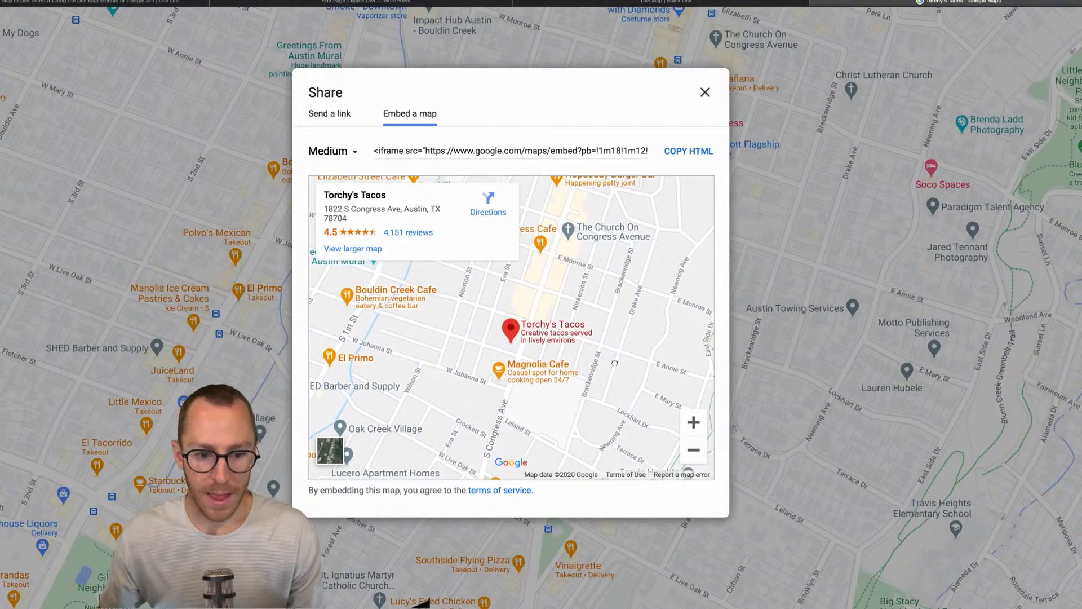
pyautogui.click(330, 451)
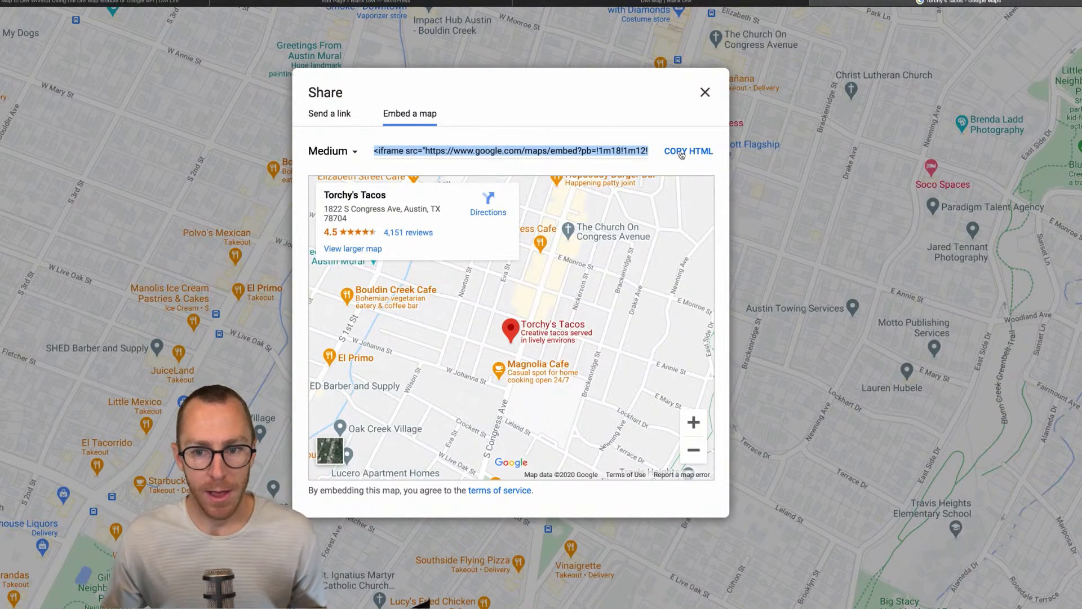
pyautogui.moveTo(680, 153)
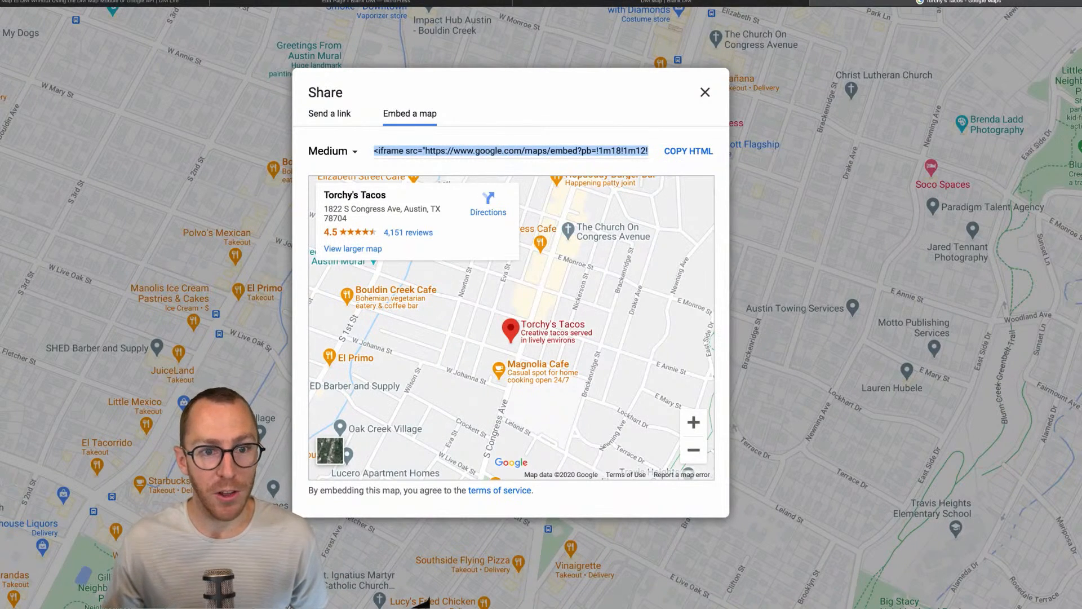
# Return to the WordPress editor and scroll to the Map section with the Fullwidth Map module
pyautogui.click(365, 2)
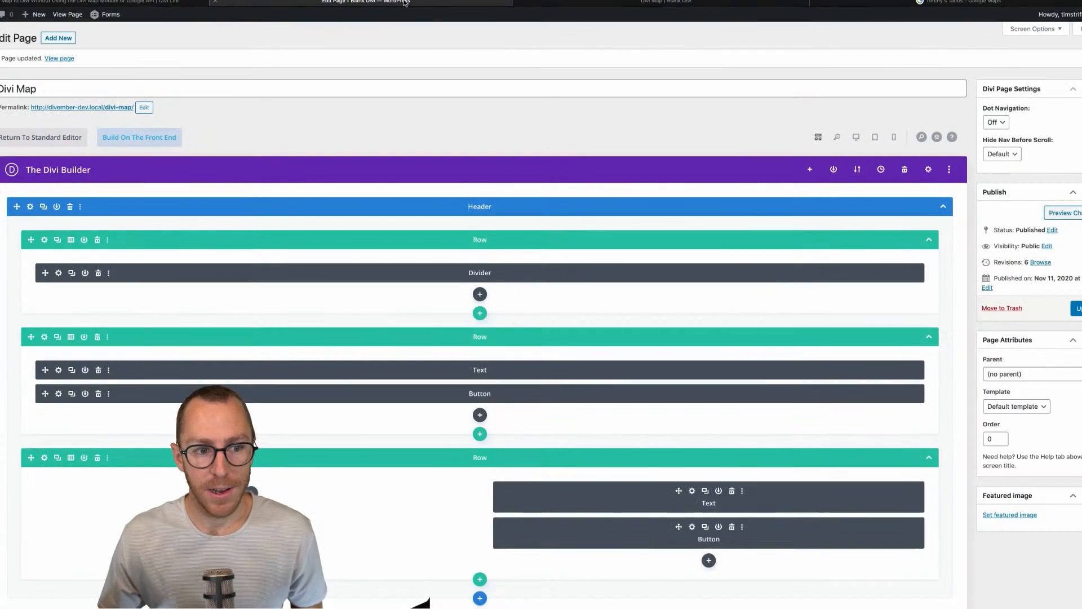
pyautogui.scroll(-3)
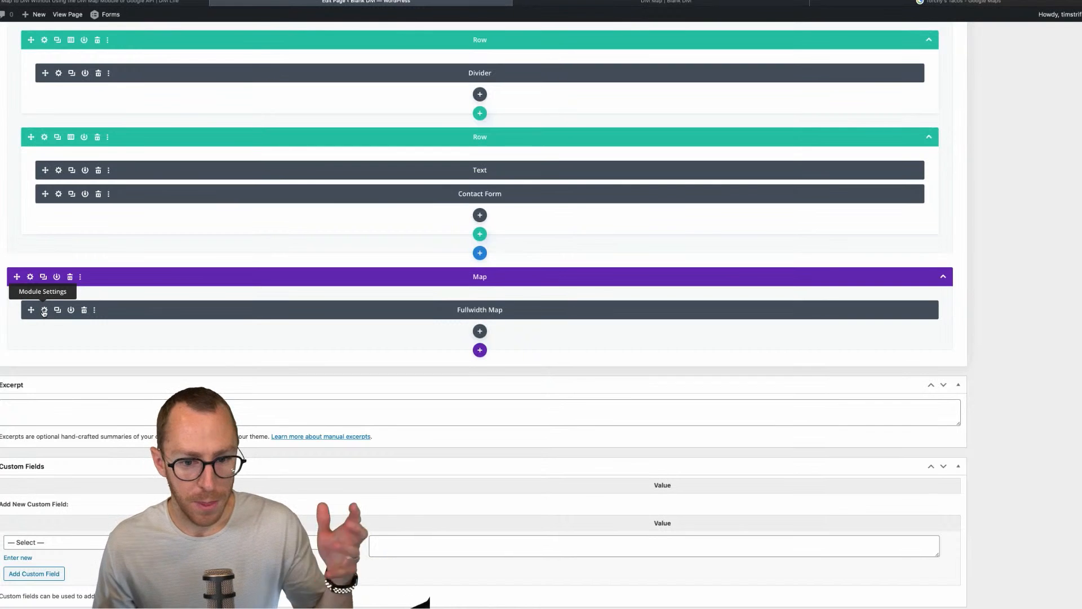
# View the Fullwidth Map module's Google API Key help and follow its link to the key-creation guide
pyautogui.click(44, 308)
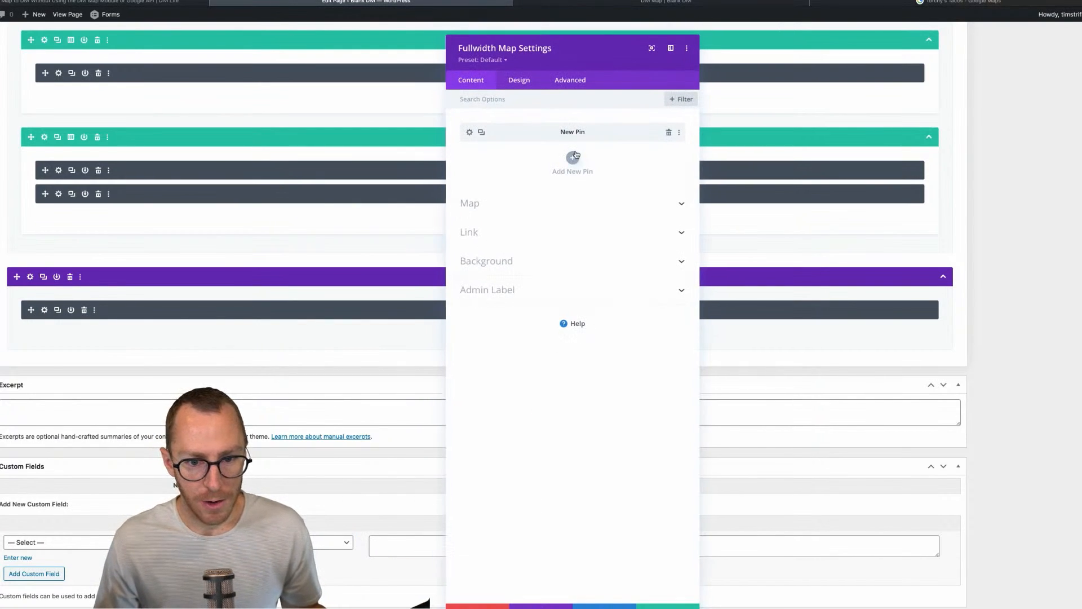
pyautogui.click(469, 203)
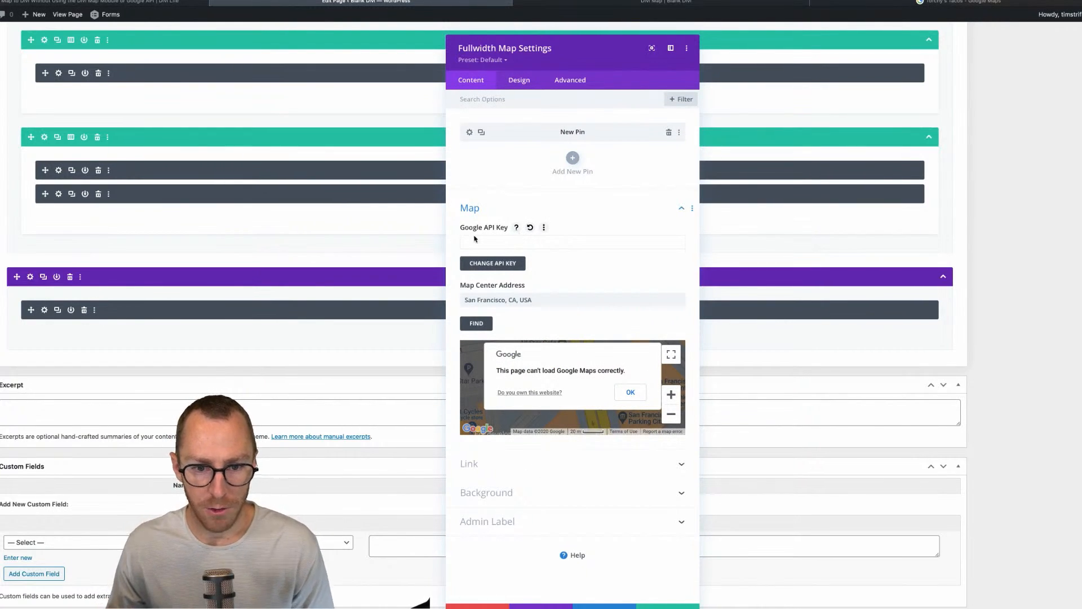
pyautogui.click(516, 226)
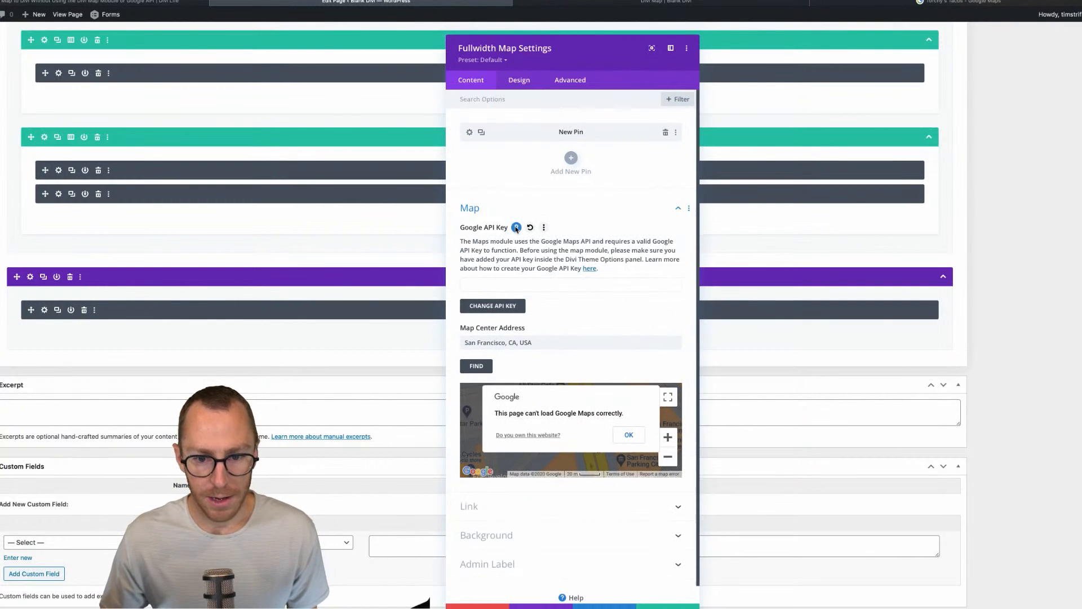
pyautogui.click(767, 3)
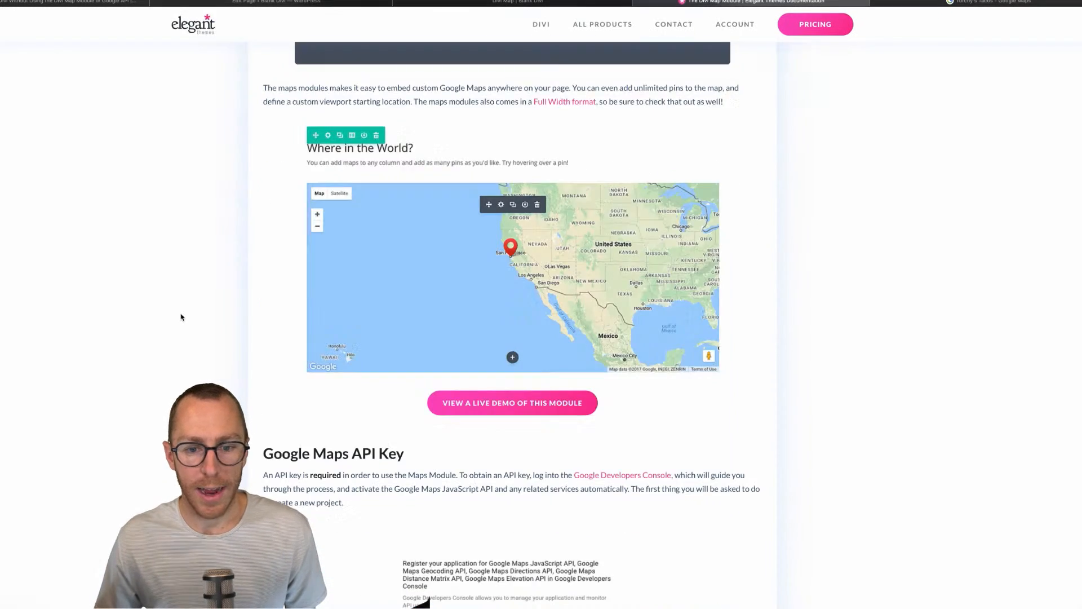
# Scroll the Map Module documentation down through the Google Maps API Key setup steps
pyautogui.scroll(-3)
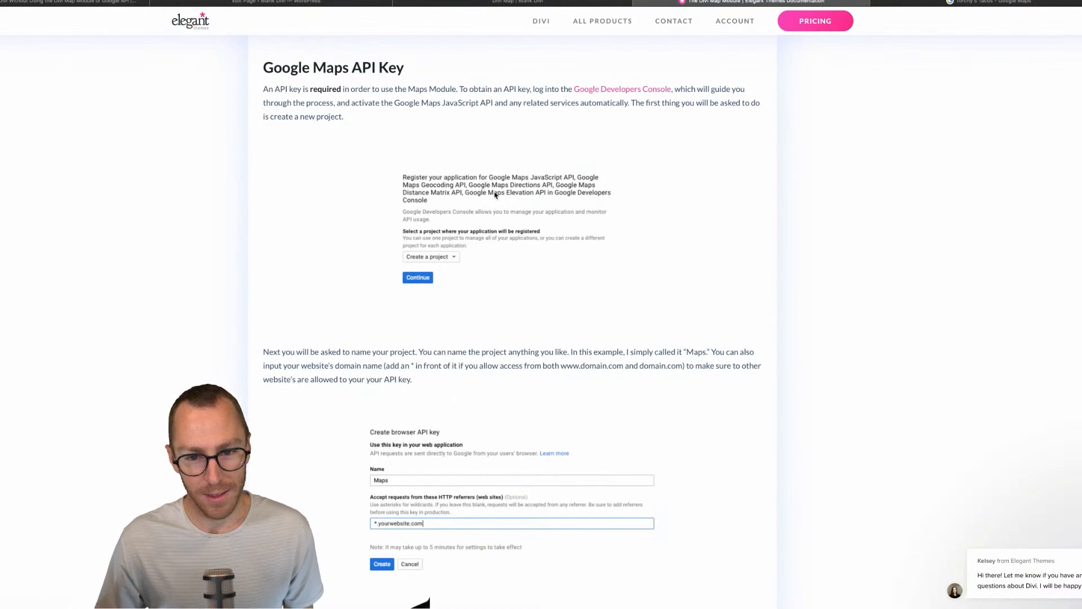
pyautogui.moveTo(622, 97)
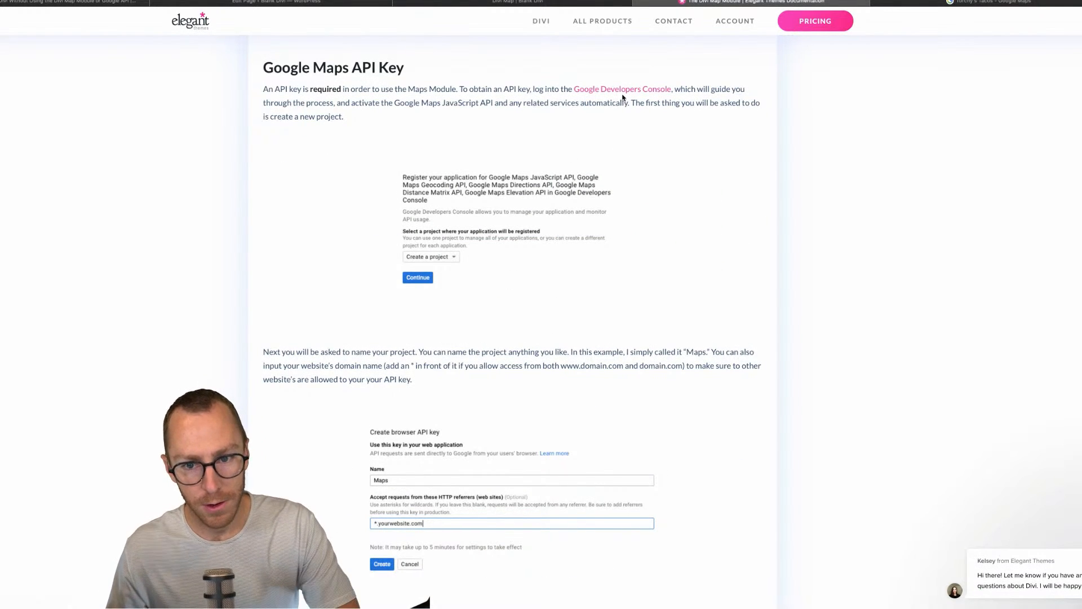
pyautogui.moveTo(625, 132)
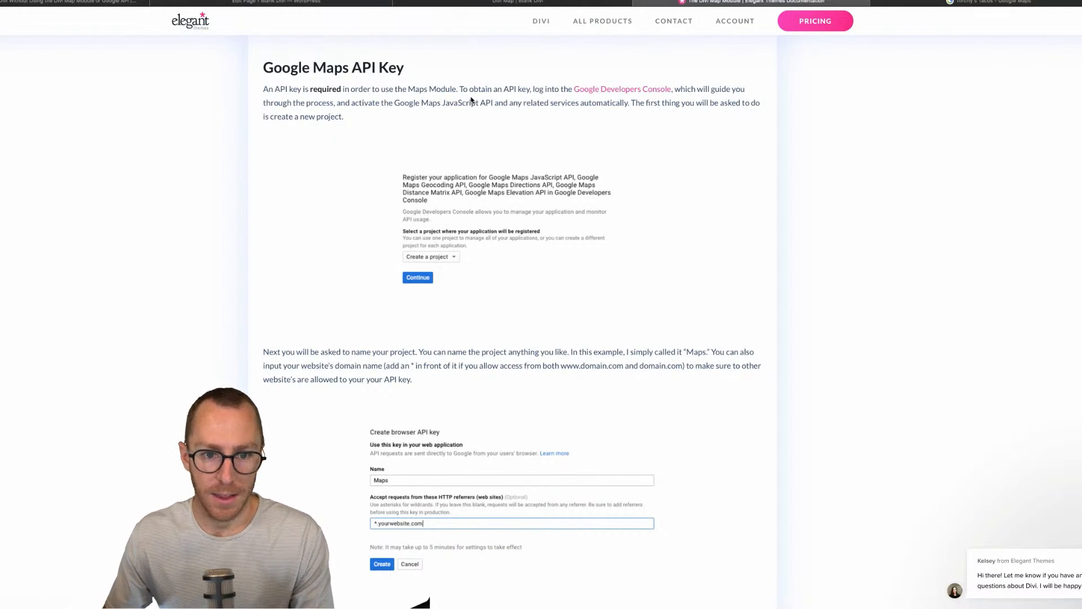
pyautogui.scroll(-3)
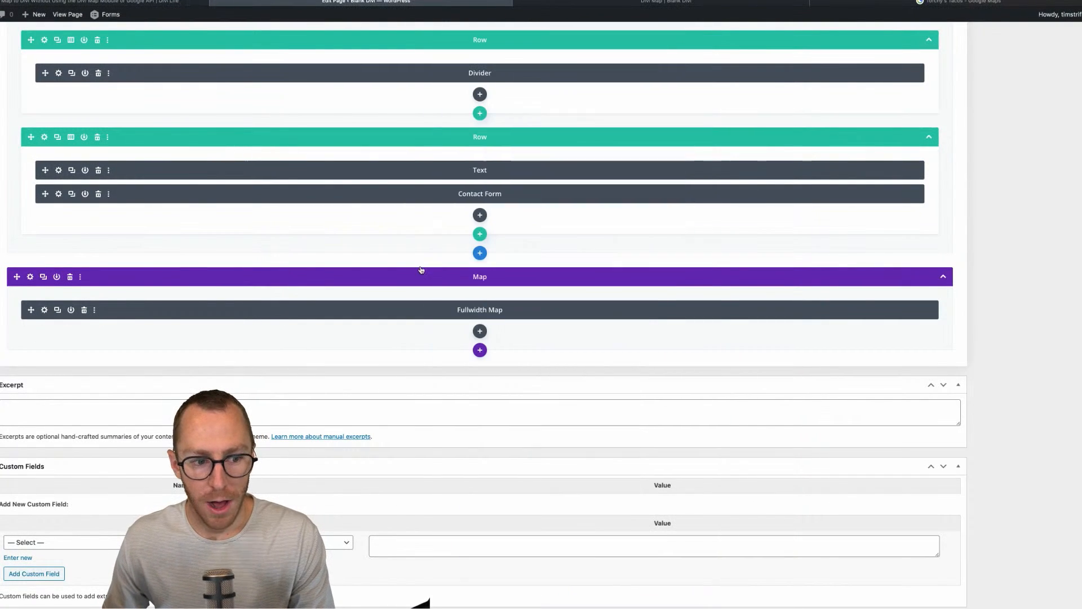
# Insert a Fullwidth Code module into the Map section, then dismiss the new-section choices
pyautogui.click(83, 309)
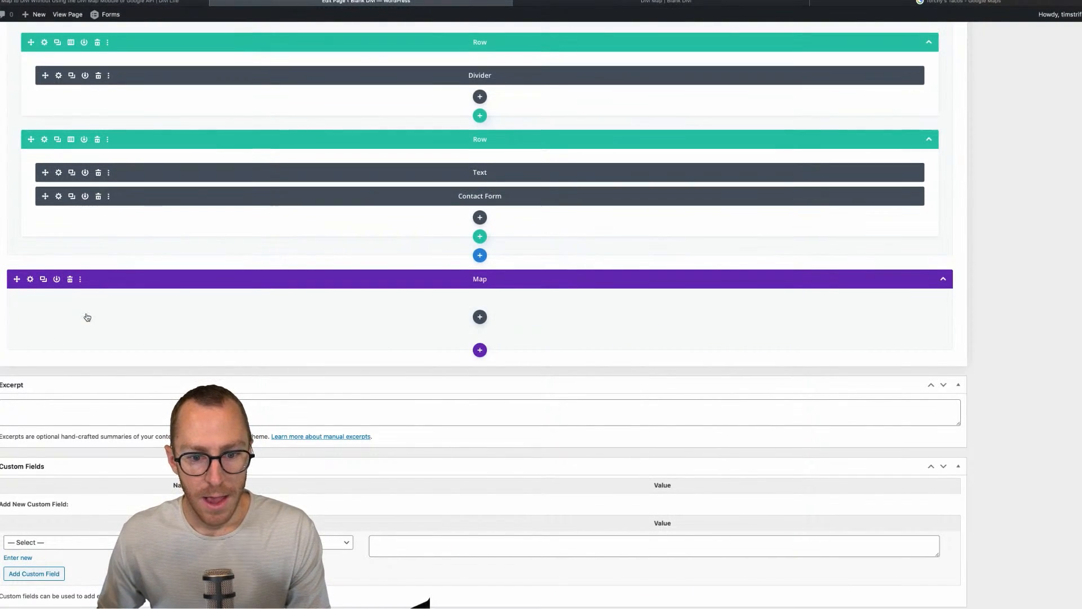
pyautogui.click(480, 316)
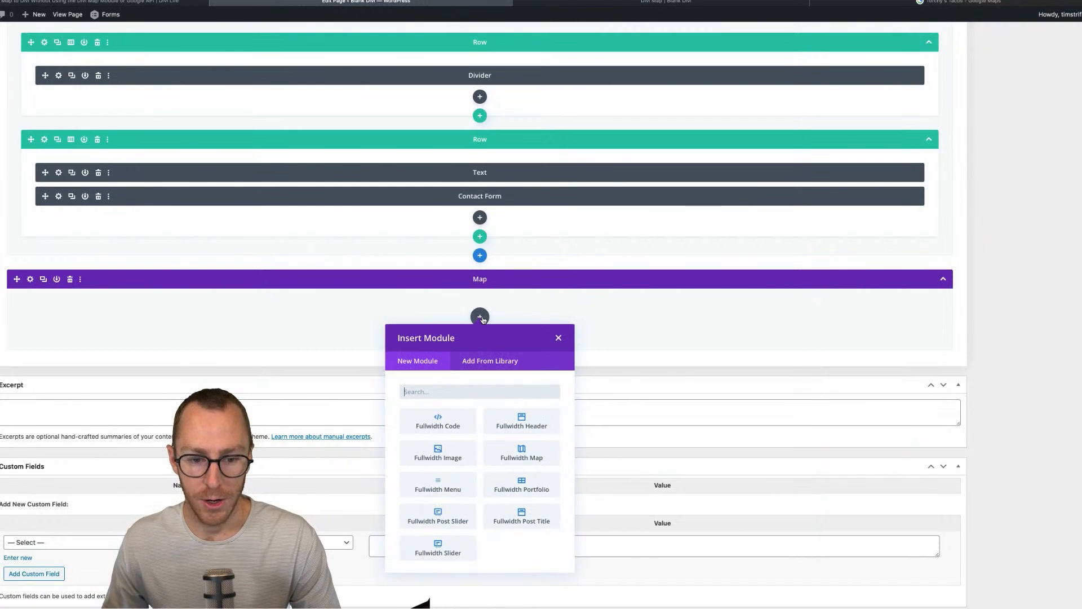
pyautogui.write('code')
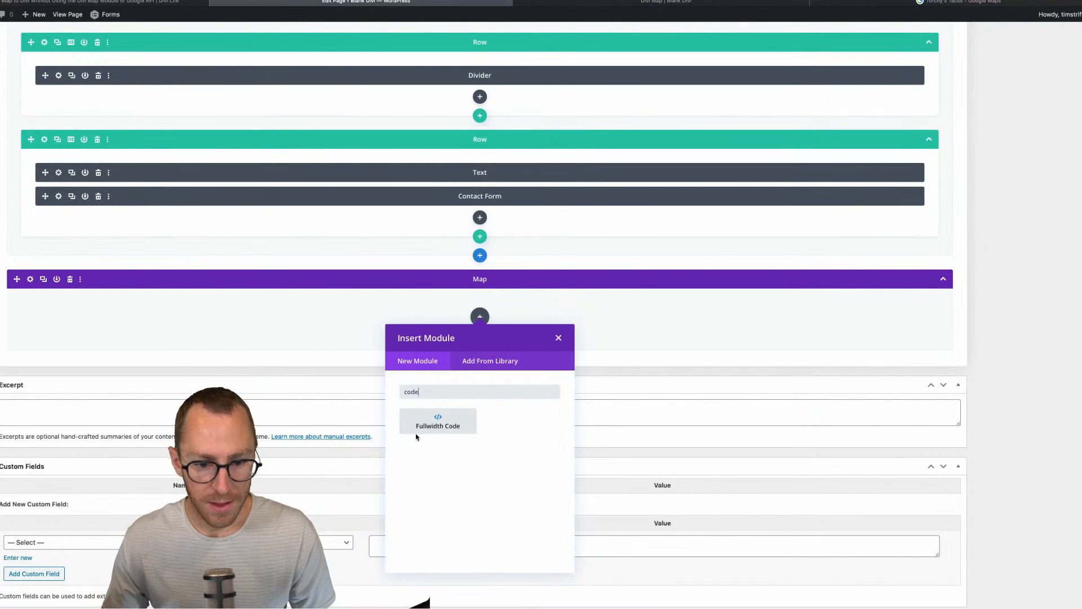
pyautogui.click(437, 420)
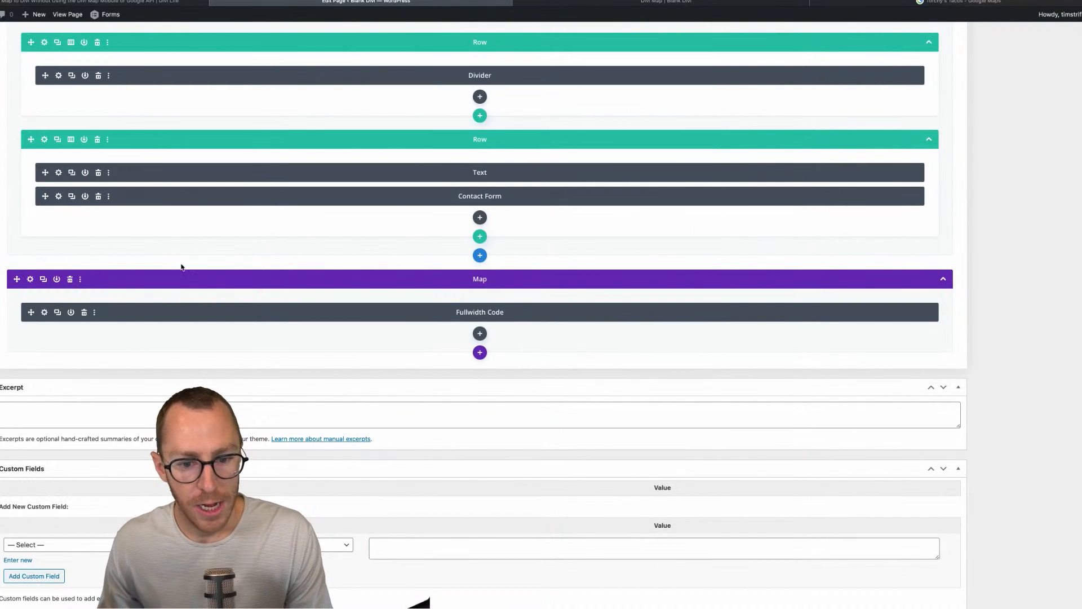
pyautogui.click(480, 351)
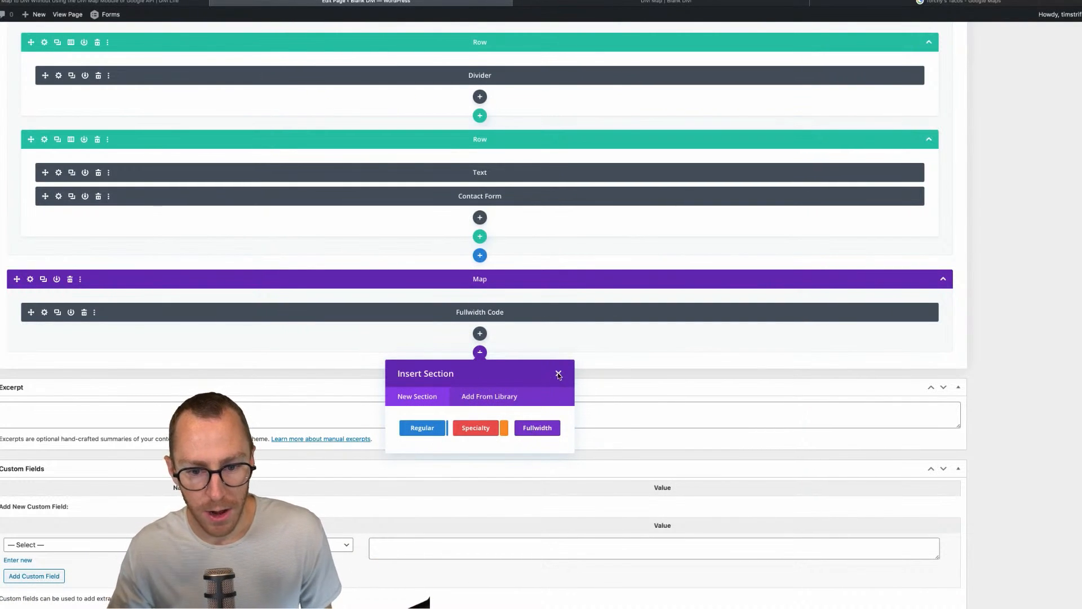
pyautogui.click(558, 373)
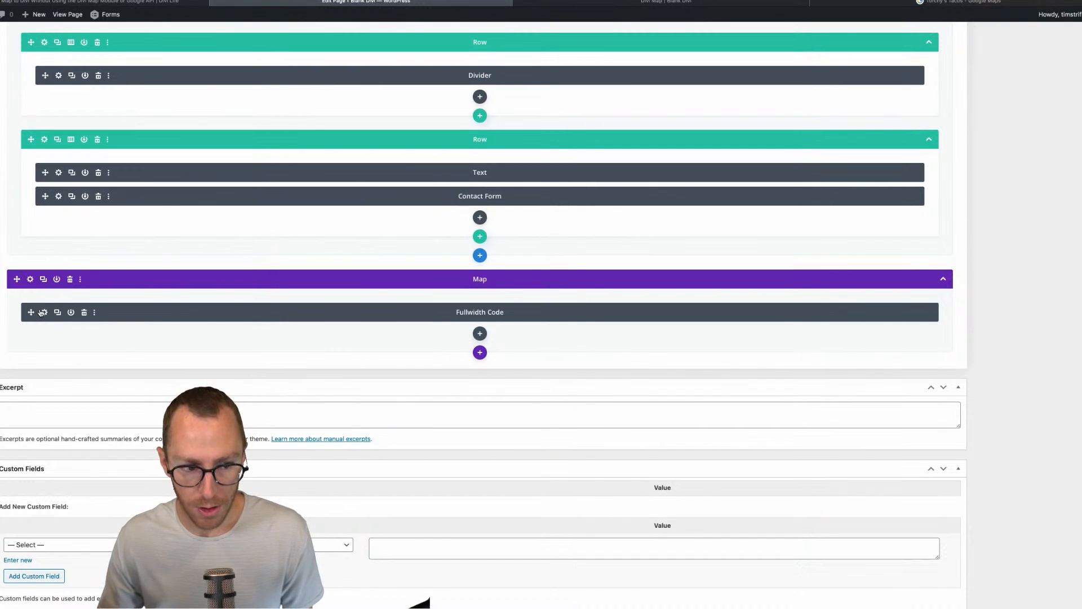
pyautogui.moveTo(44, 312)
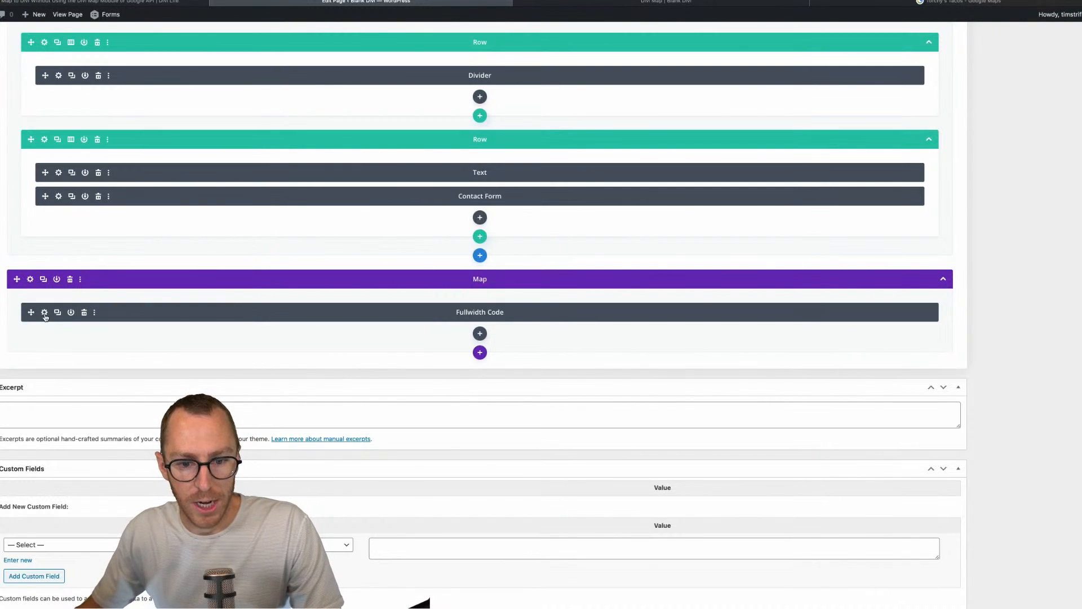
# Paste the Torchy's Tacos Google Maps iframe into the Fullwidth Code module with width="100%"
pyautogui.click(44, 313)
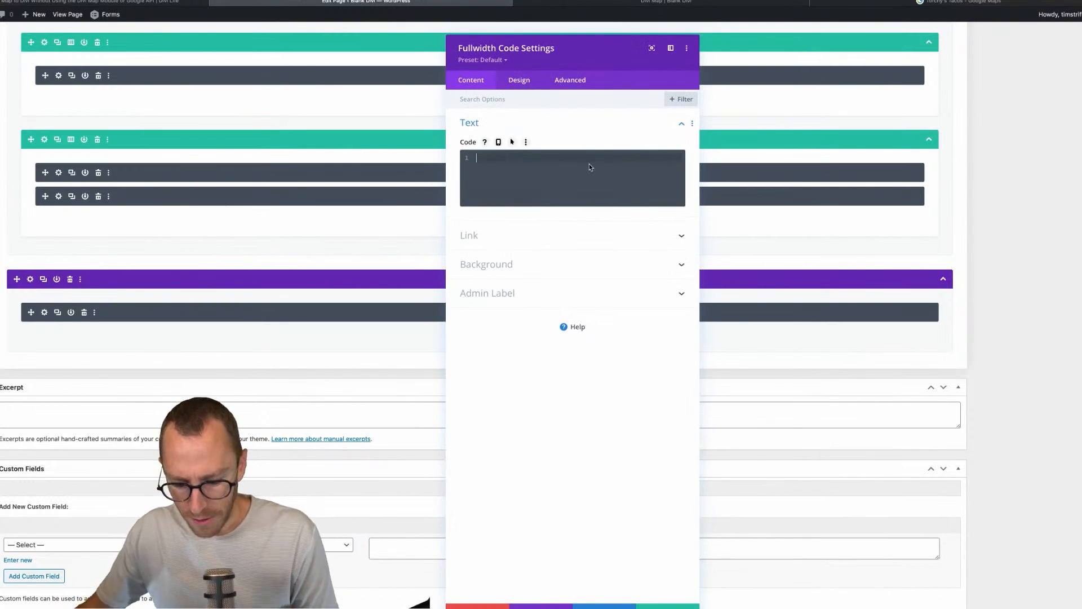
pyautogui.write('<iframe src="https://www.google.com/maps/embed?...></iframe>')
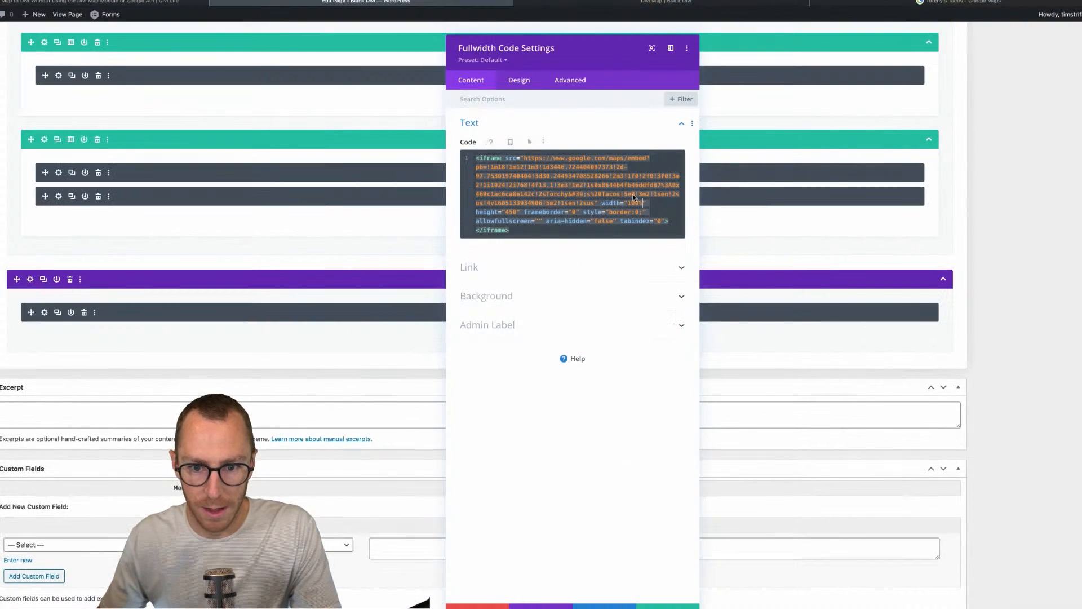
pyautogui.moveTo(559, 62)
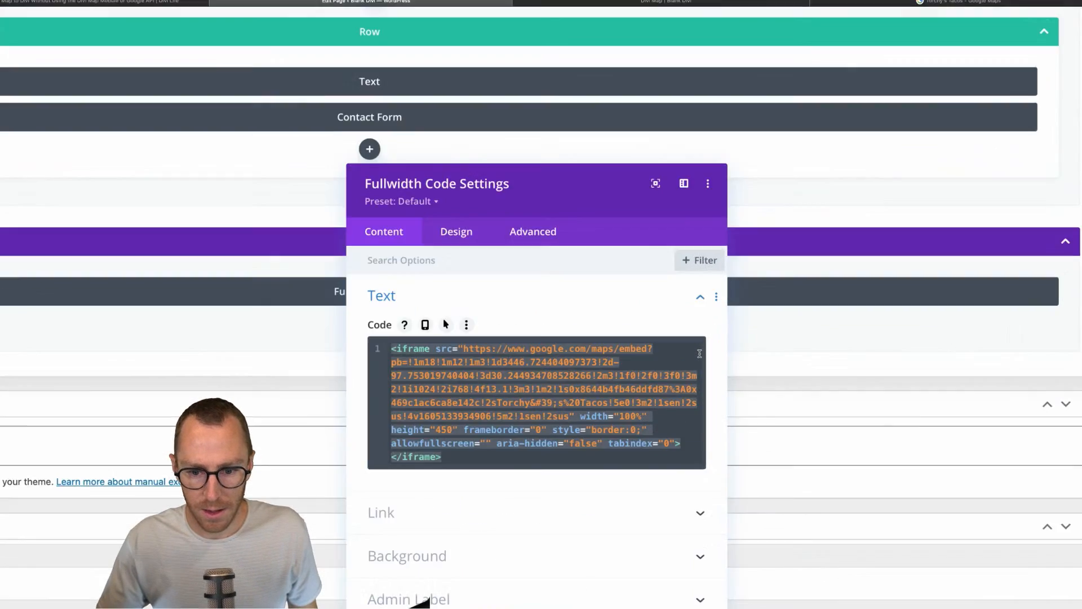
pyautogui.scroll(-3)
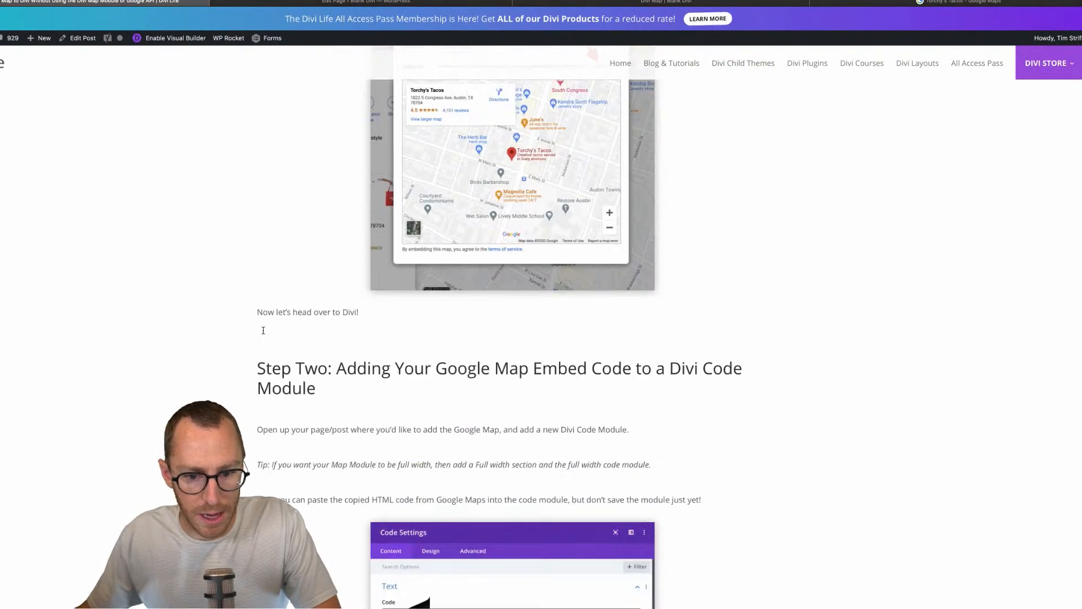
pyautogui.scroll(-3)
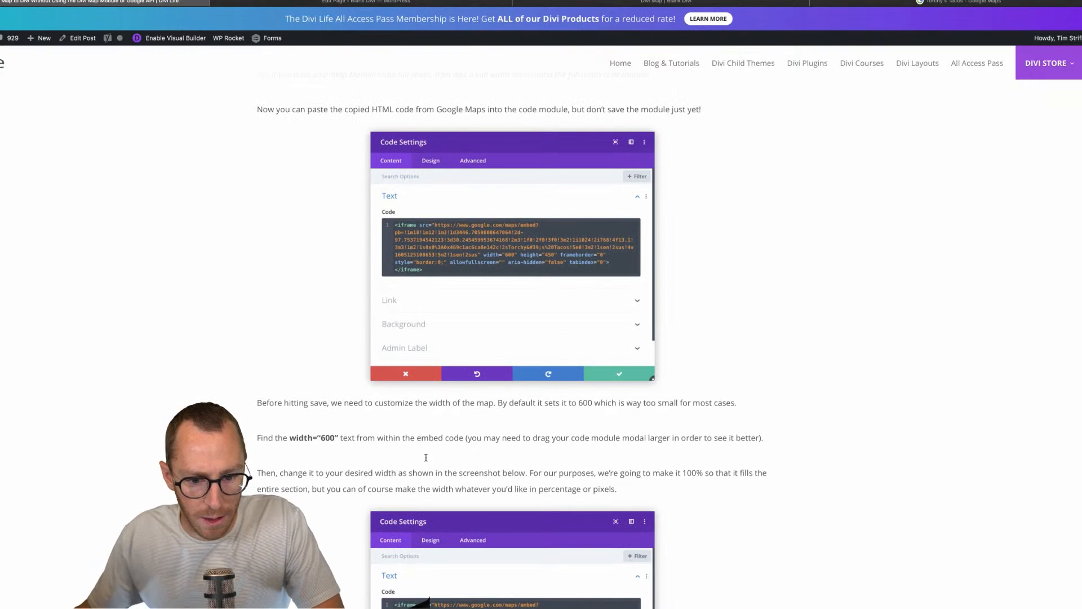
pyautogui.scroll(-3)
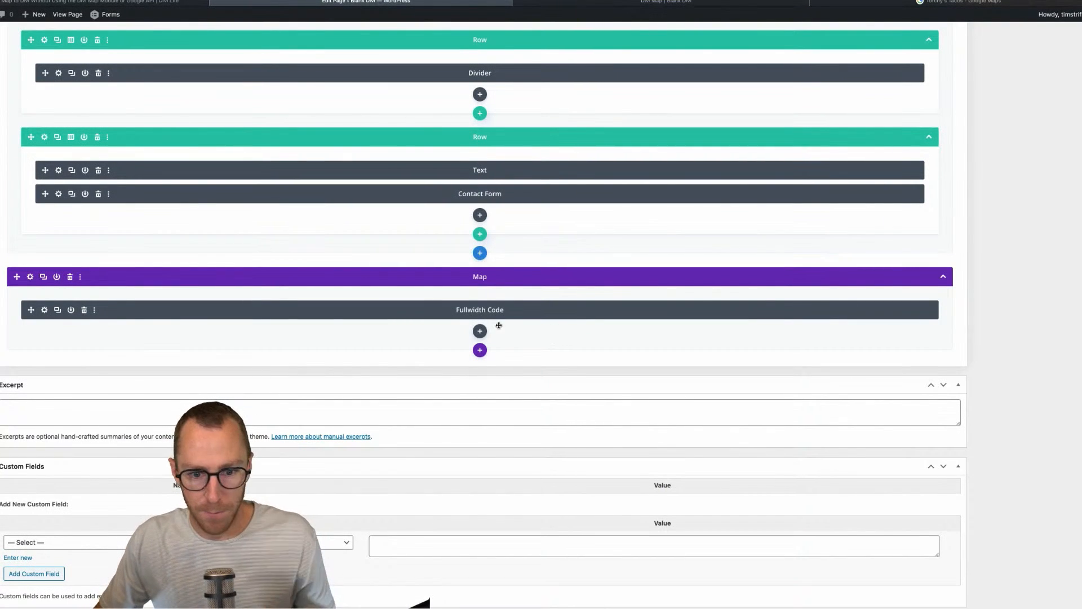
pyautogui.moveTo(417, 325)
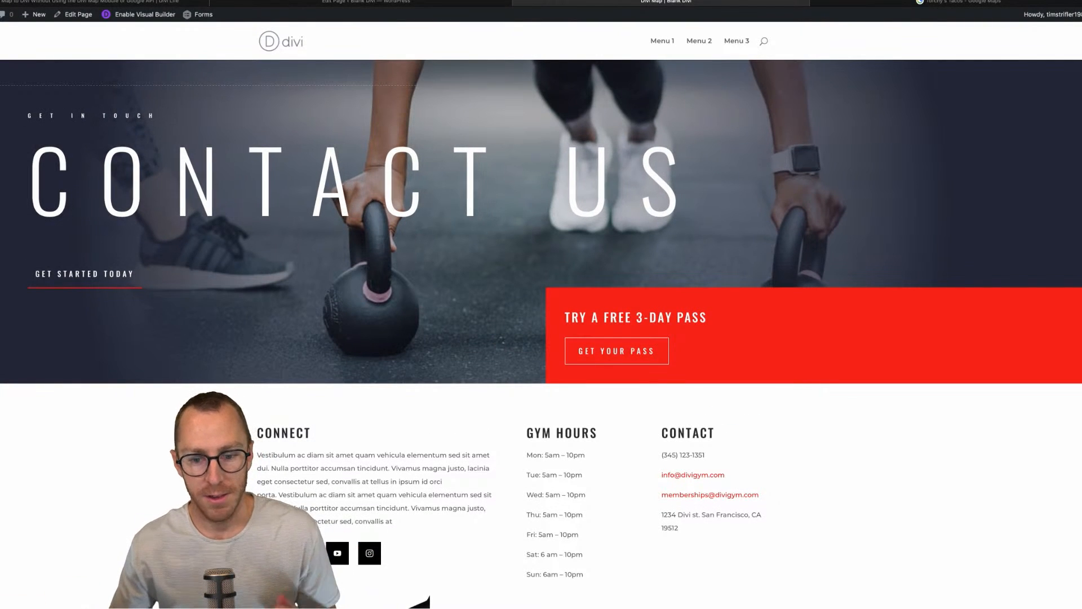
pyautogui.scroll(-3)
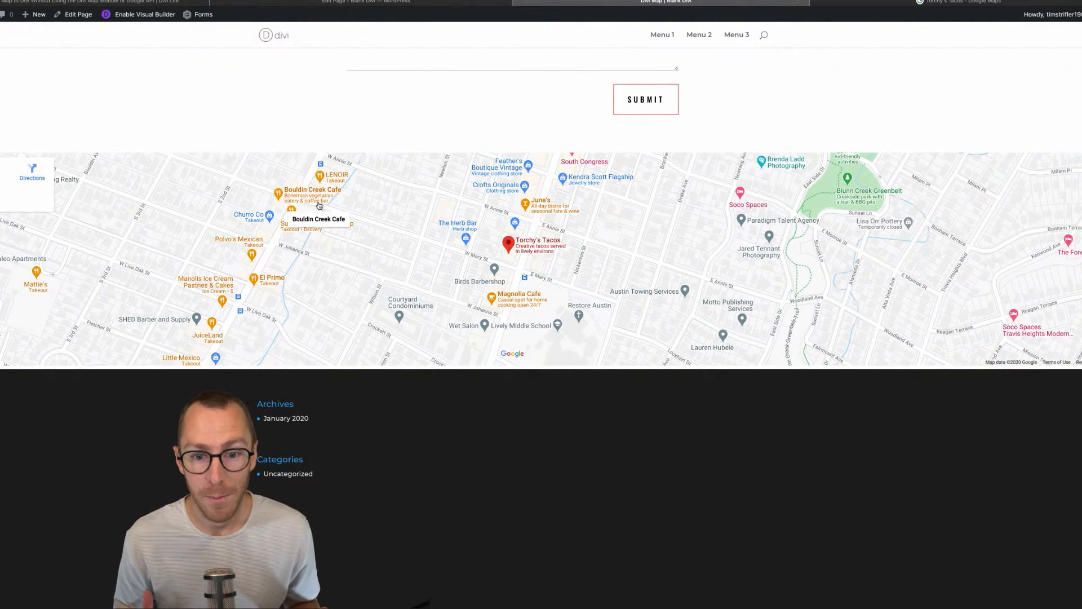
pyautogui.moveTo(509, 243)
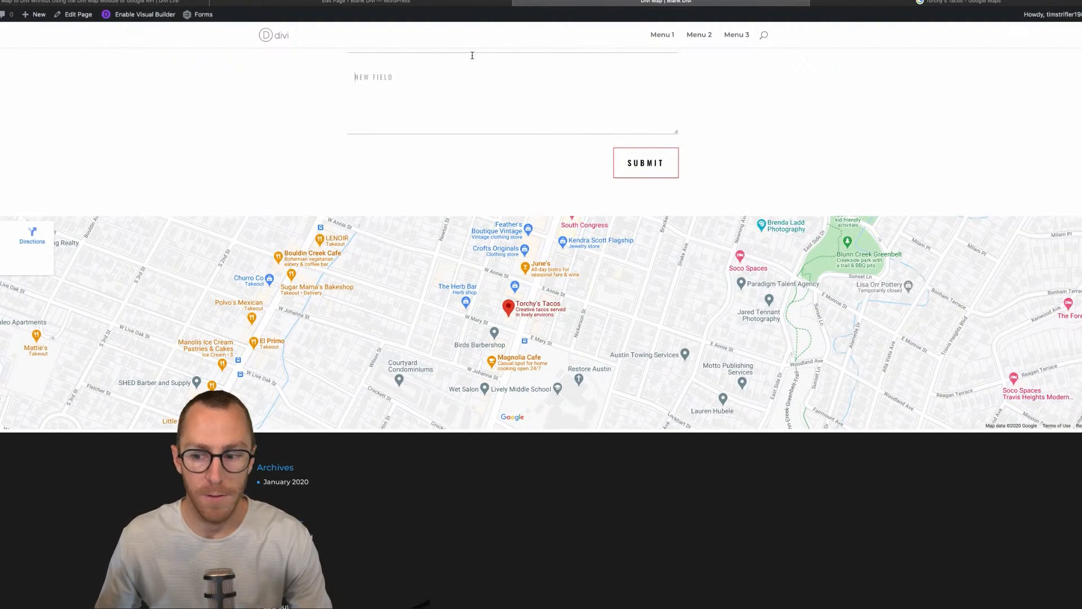
pyautogui.scroll(3)
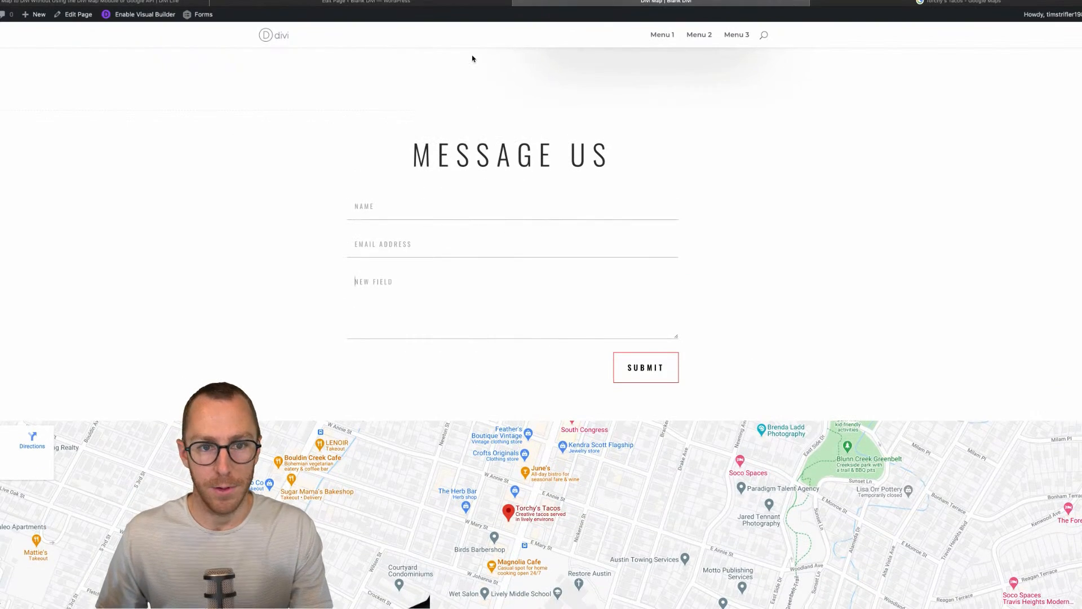
pyautogui.click(78, 13)
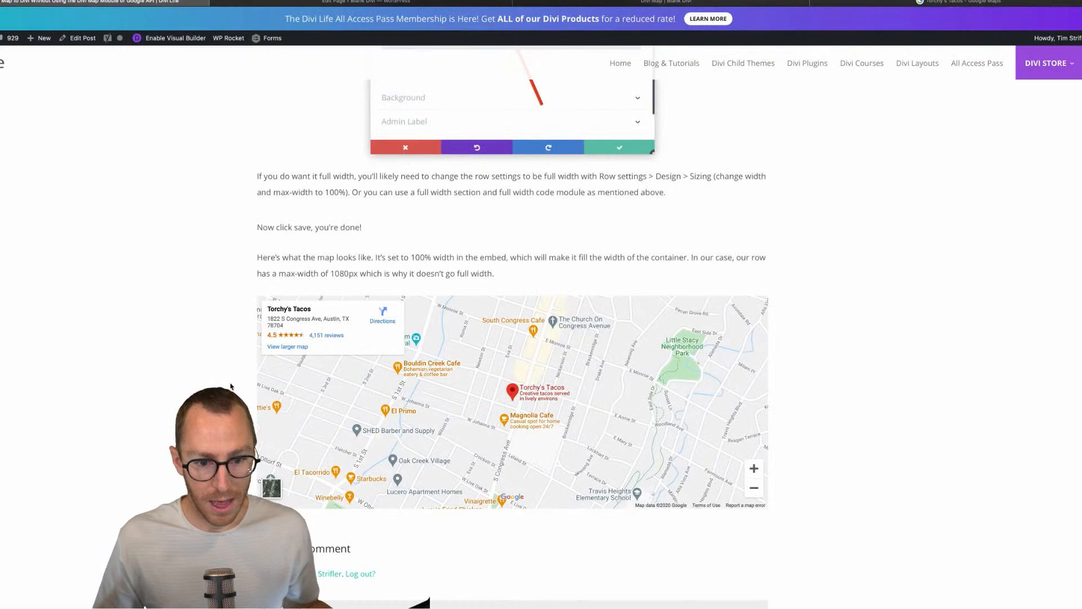
# Scroll back to the top of the Divi Life post and bring up the Subscribe to Divi Life signup form
pyautogui.scroll(-3)
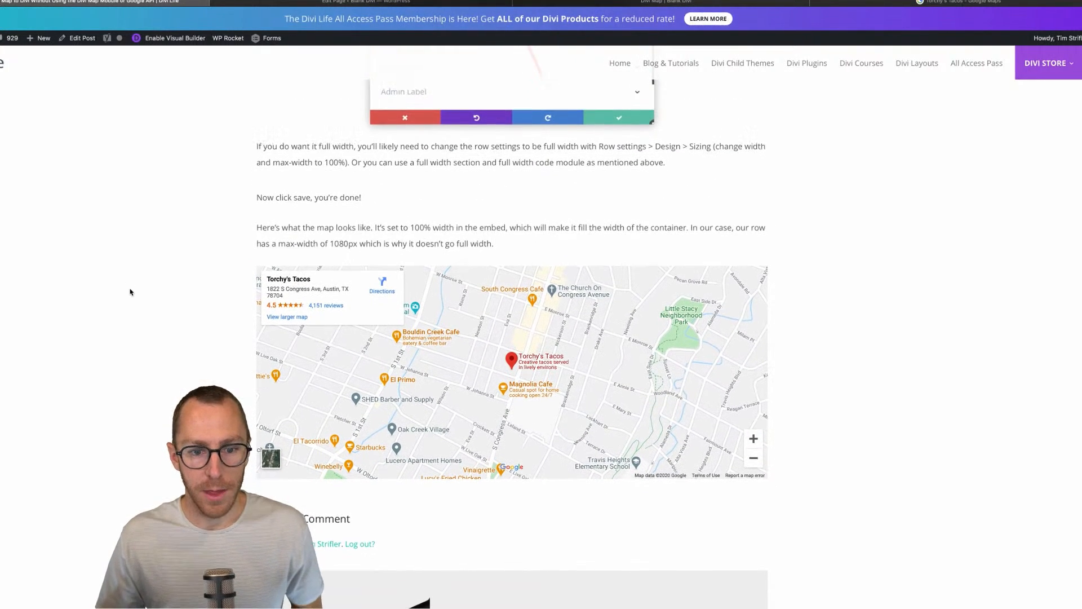
pyautogui.moveTo(306, 266)
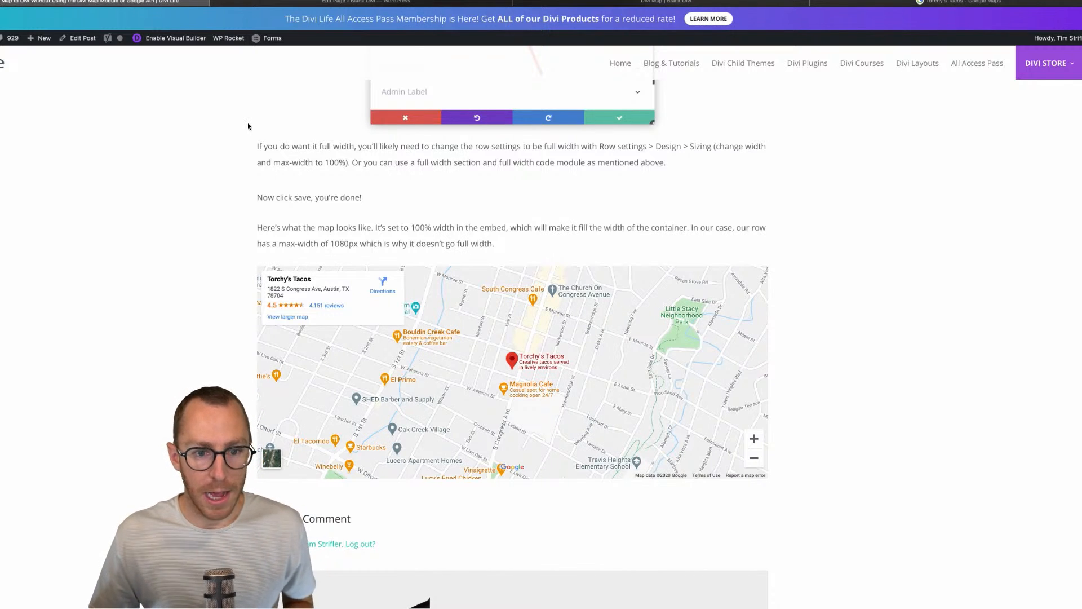
pyautogui.scroll(-3)
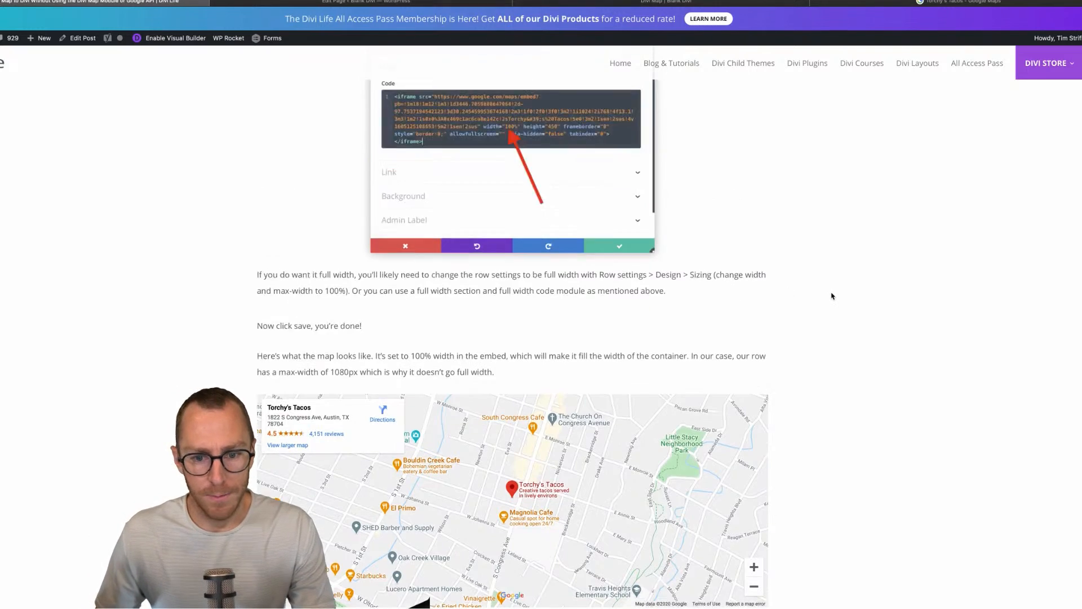
pyautogui.scroll(3)
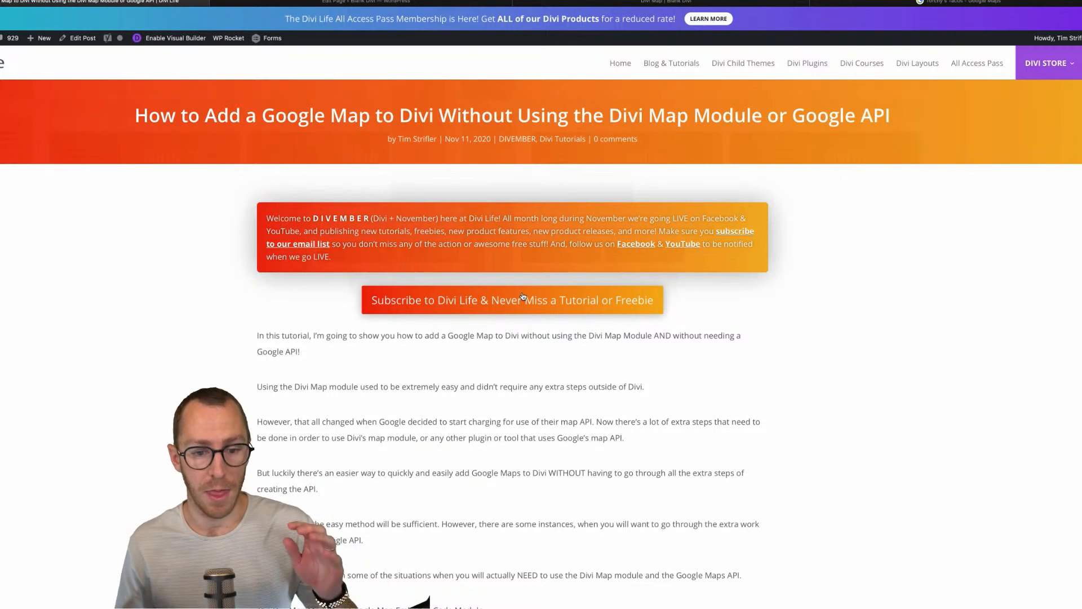
pyautogui.click(511, 300)
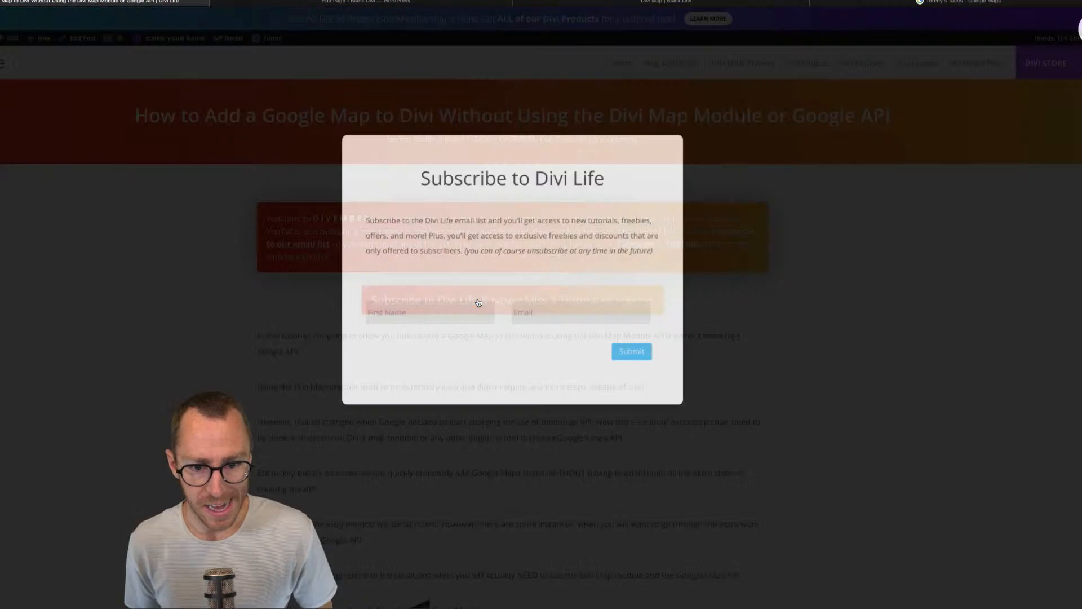